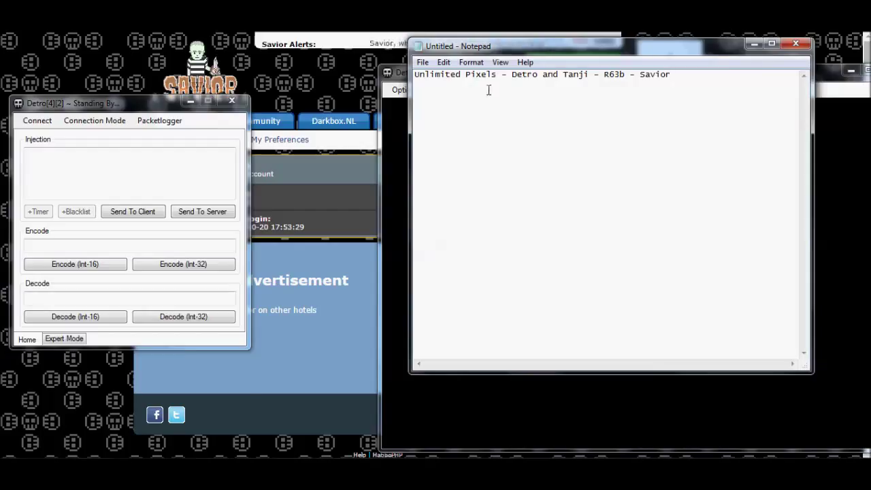
Step: Highlight the Unlimited Pixels, Detro and R63b labels in Detro's title area
{"action": "double_click", "coordinate": [454, 73]}
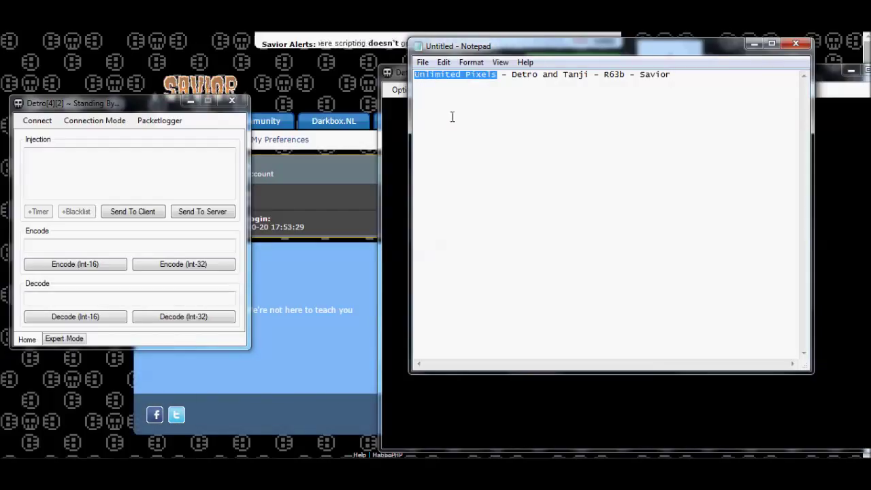
{"action": "left_click", "coordinate": [482, 152]}
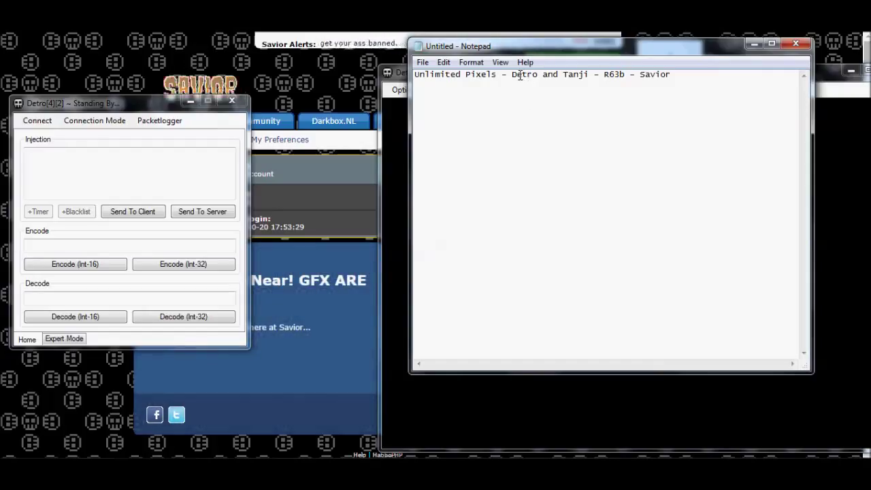
{"action": "double_click", "coordinate": [524, 74]}
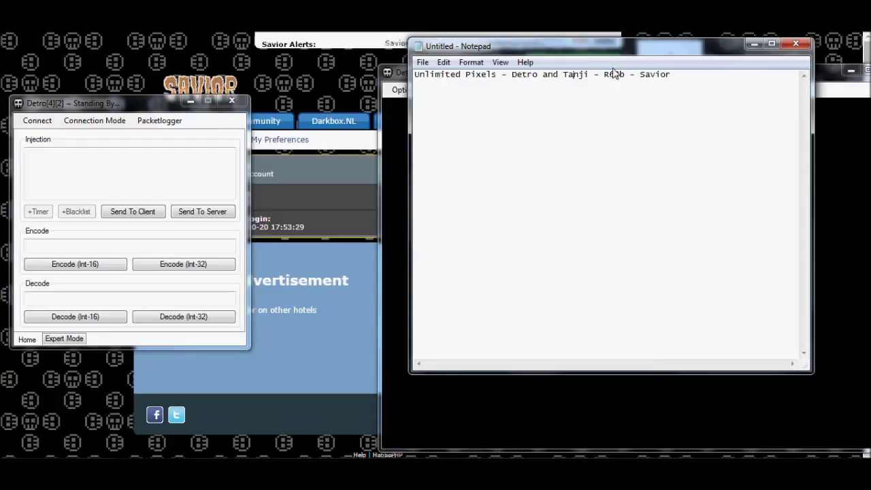
{"action": "double_click", "coordinate": [612, 73]}
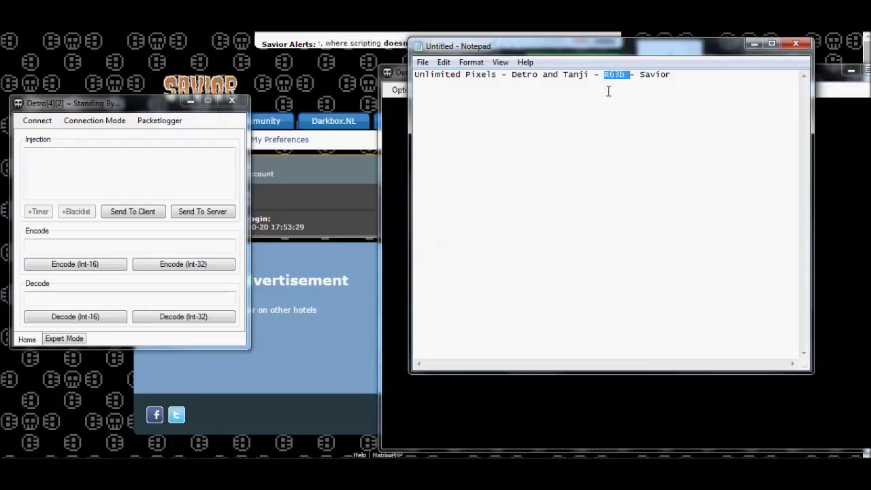
{"action": "mouse_move", "coordinate": [610, 114]}
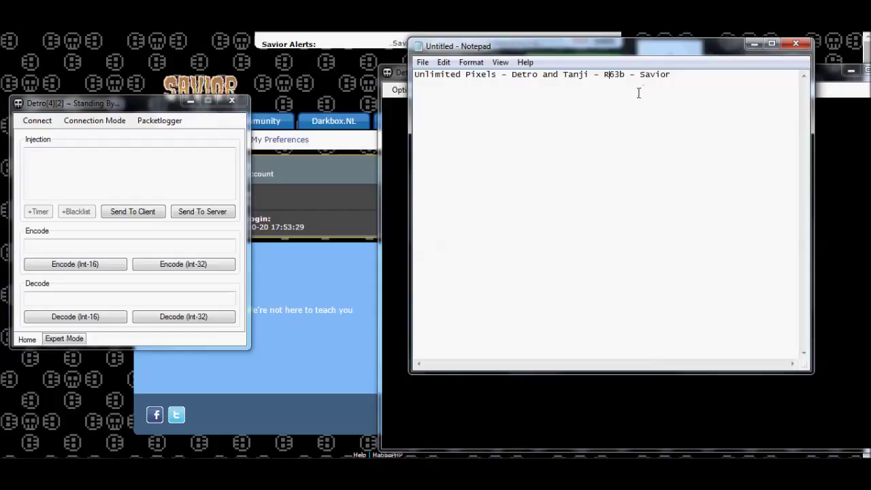
{"action": "double_click", "coordinate": [655, 73]}
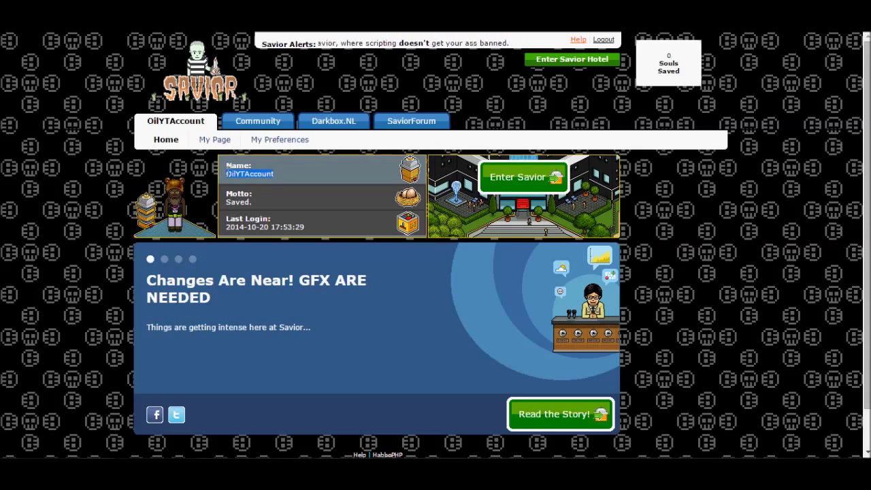
Step: Start Detro's Packetlogger and enter Savior Hotel from the website
{"action": "left_click", "coordinate": [560, 414]}
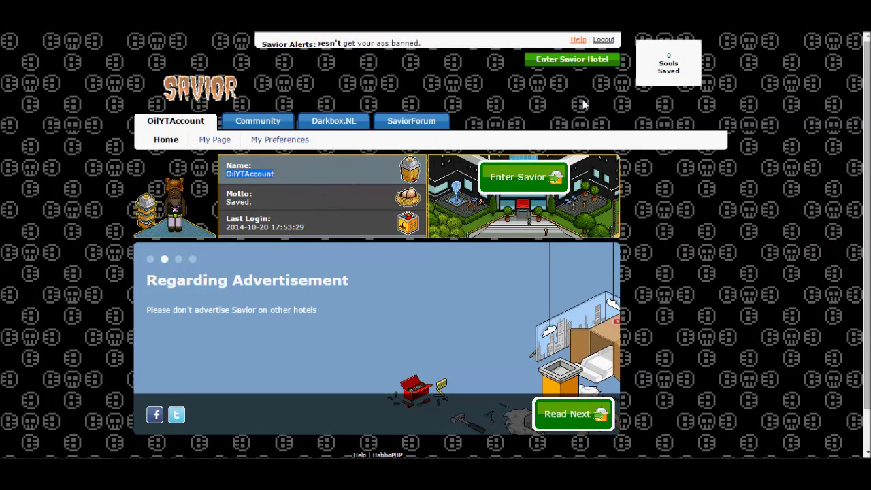
{"action": "mouse_move", "coordinate": [35, 222]}
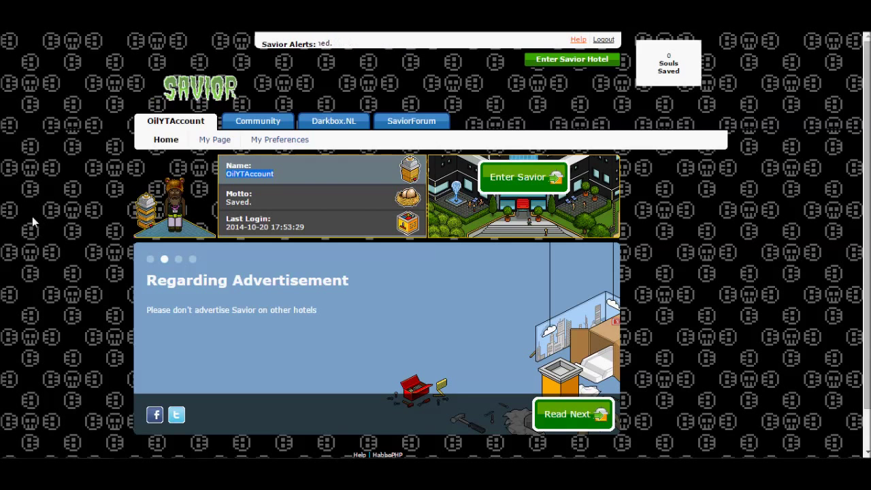
{"action": "mouse_move", "coordinate": [52, 171]}
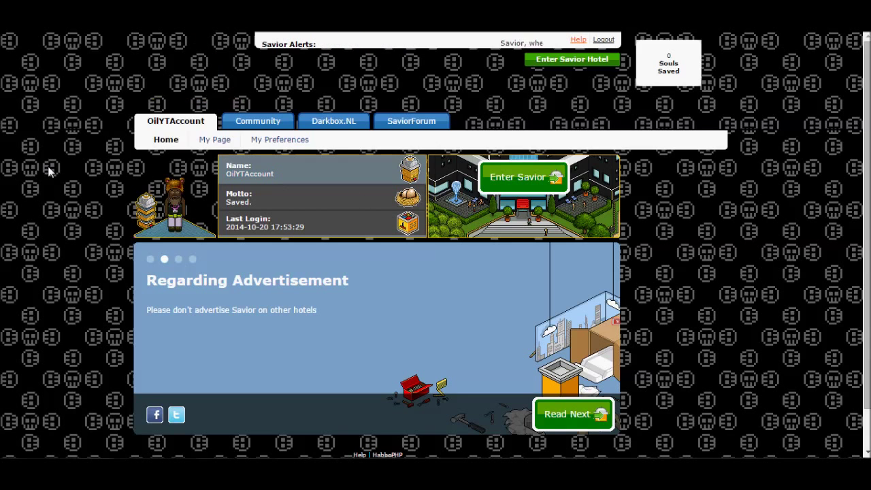
{"action": "left_click", "coordinate": [575, 414]}
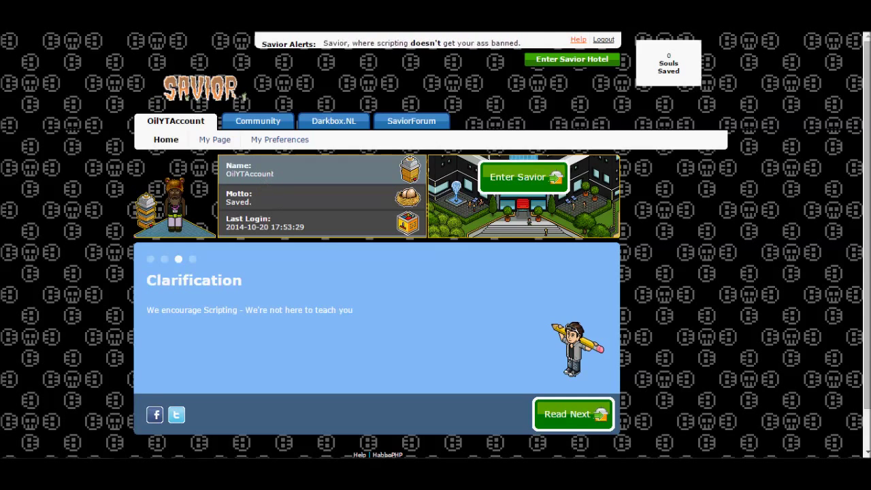
{"action": "mouse_move", "coordinate": [333, 411]}
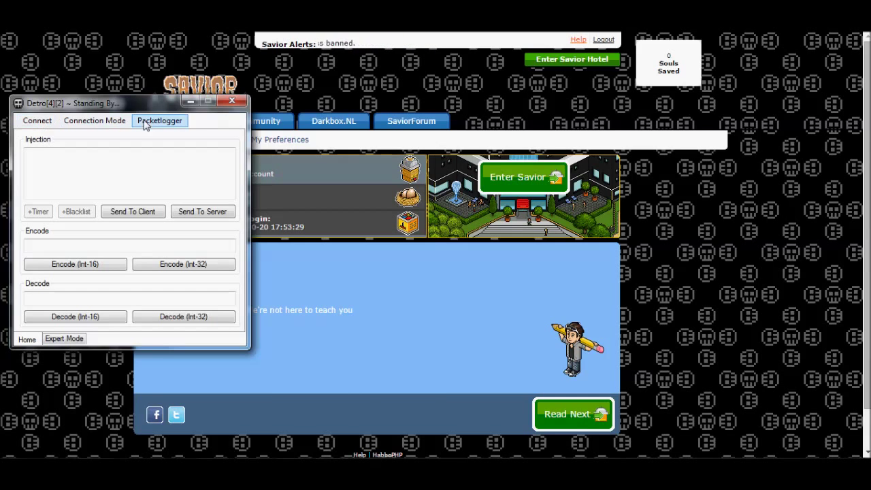
{"action": "left_click", "coordinate": [160, 120]}
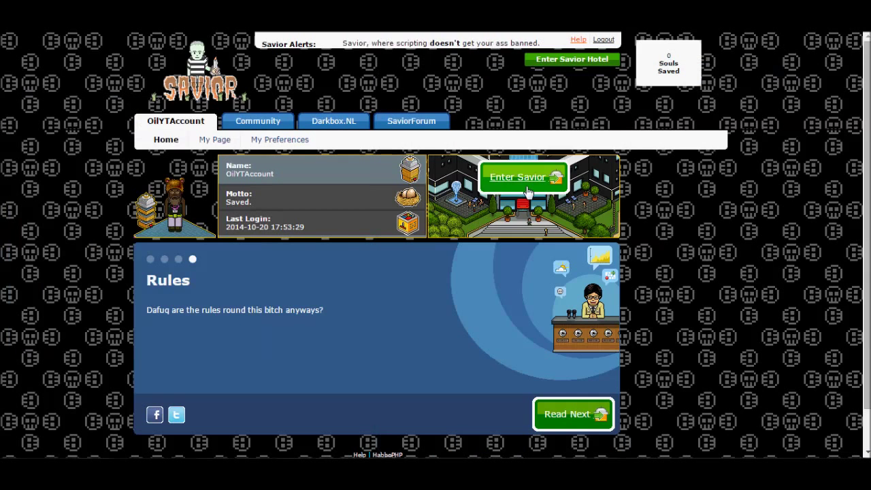
{"action": "left_click", "coordinate": [523, 177]}
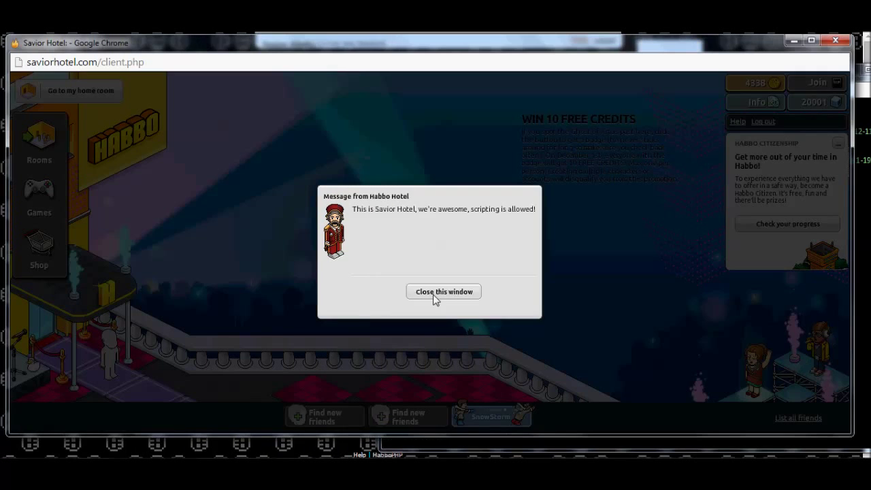
Step: Dismiss the welcome message and Safety Booklet, go to the home room, walk the avatar and bring up the shop catalogue
{"action": "left_click", "coordinate": [444, 291]}
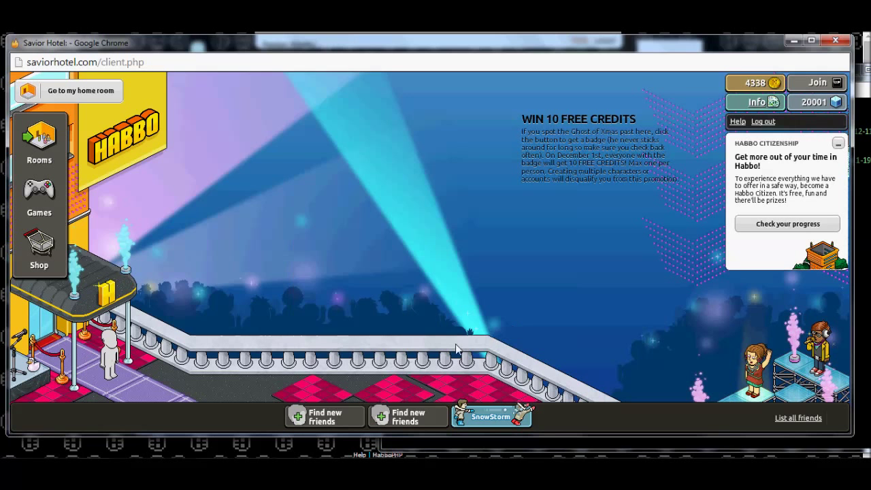
{"action": "mouse_move", "coordinate": [512, 242]}
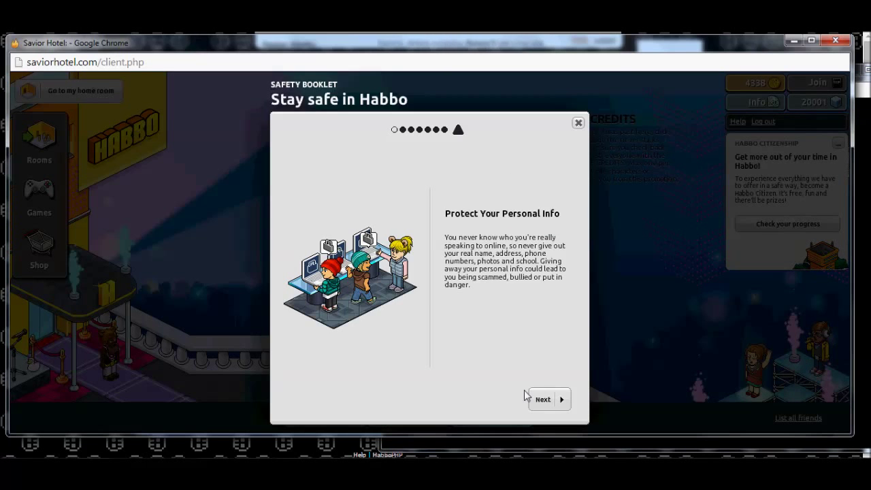
{"action": "left_click", "coordinate": [542, 400]}
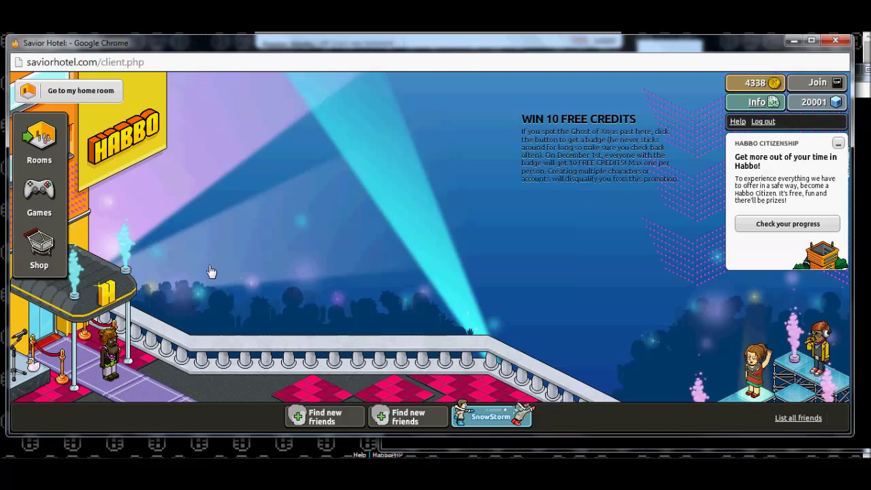
{"action": "mouse_move", "coordinate": [120, 133]}
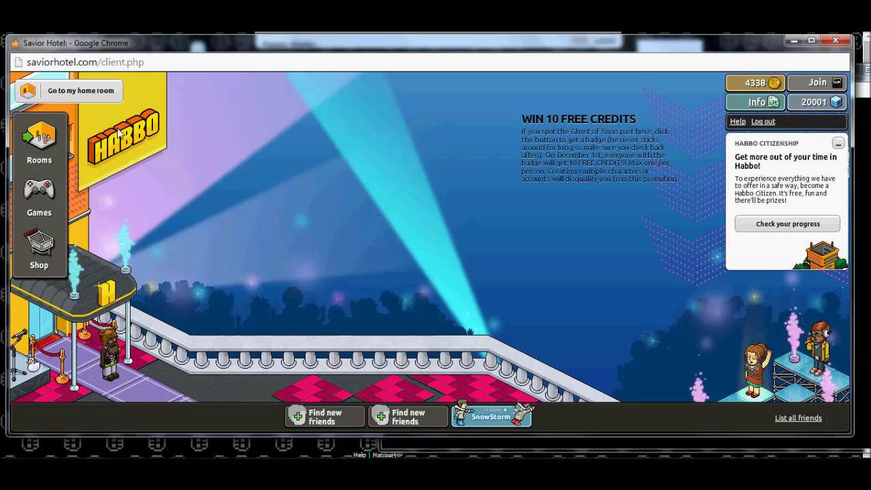
{"action": "left_click", "coordinate": [38, 143]}
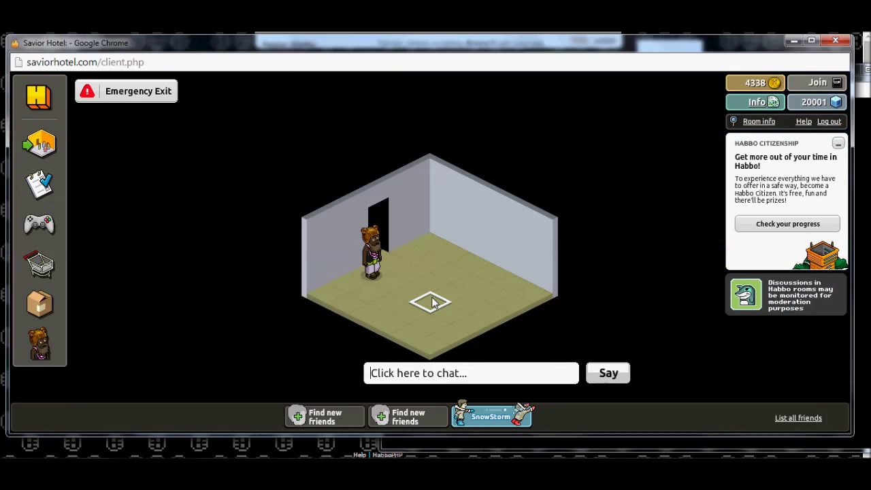
{"action": "left_click", "coordinate": [431, 303]}
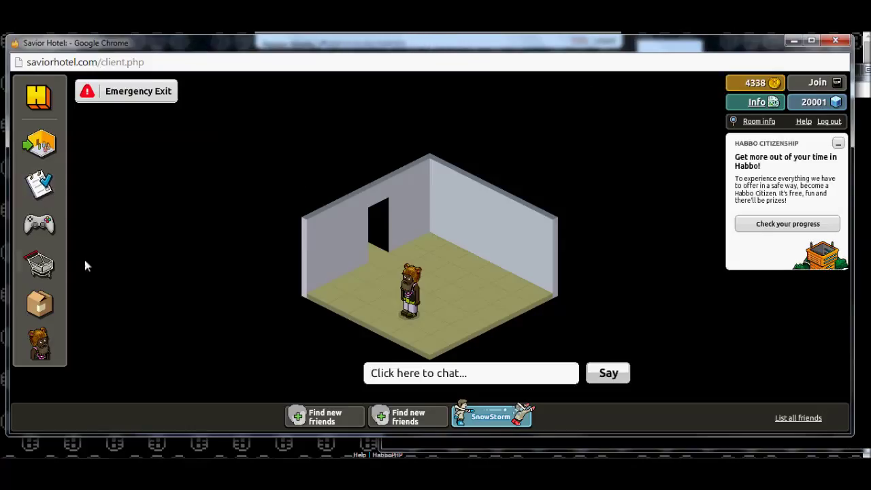
{"action": "left_click", "coordinate": [38, 264]}
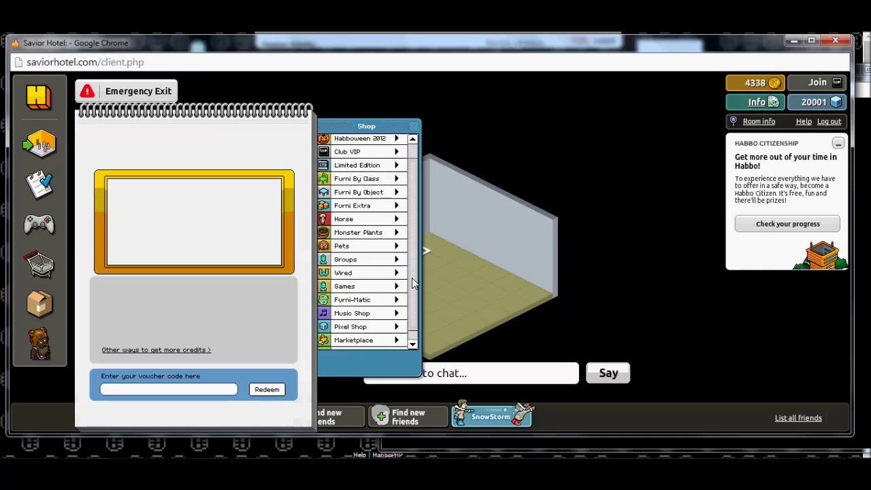
Step: Browse the Pixel Shop category through Special Effects and Hello to the Pixel rentals page
{"action": "scroll", "scroll_direction": "down", "scroll_amount": 3}
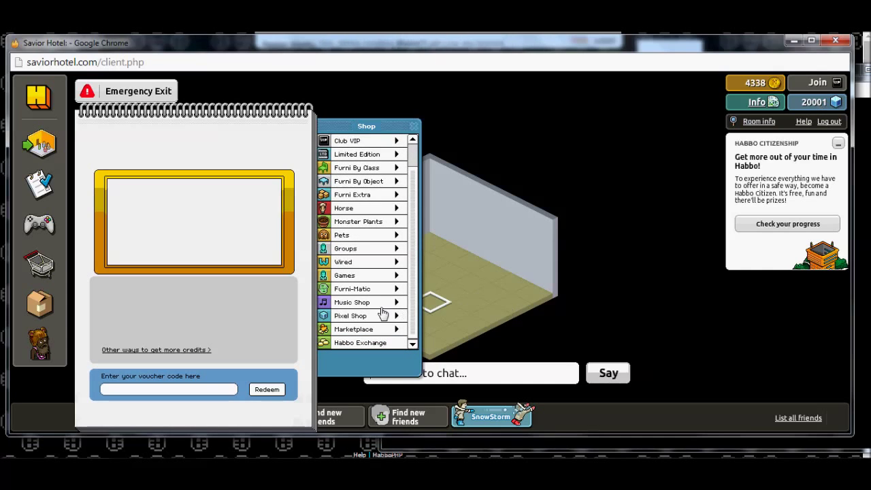
{"action": "left_click", "coordinate": [352, 316]}
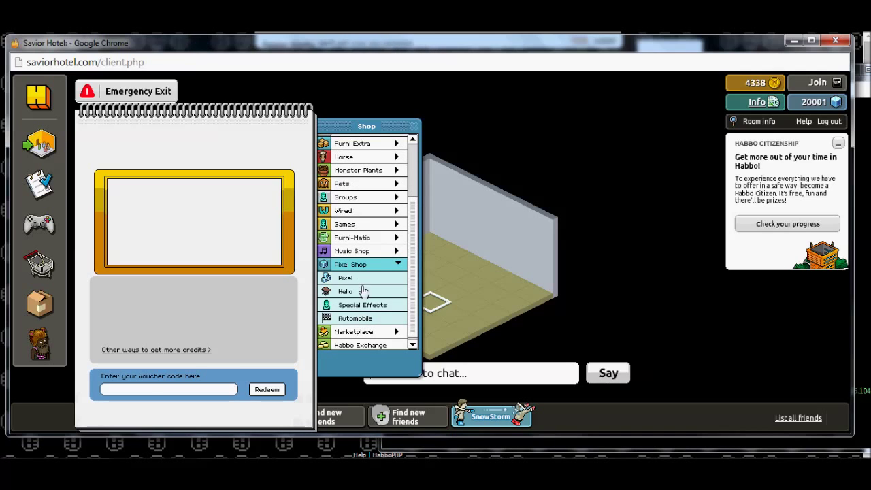
{"action": "left_click", "coordinate": [362, 305]}
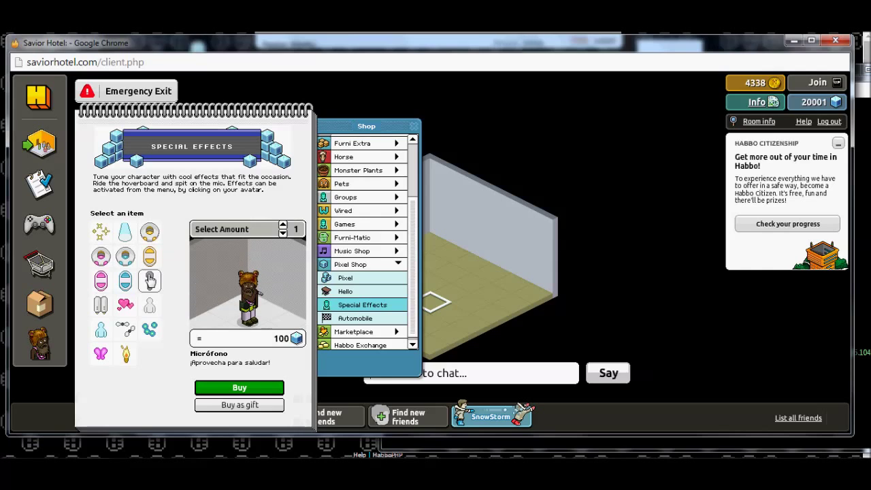
{"action": "mouse_move", "coordinate": [373, 294]}
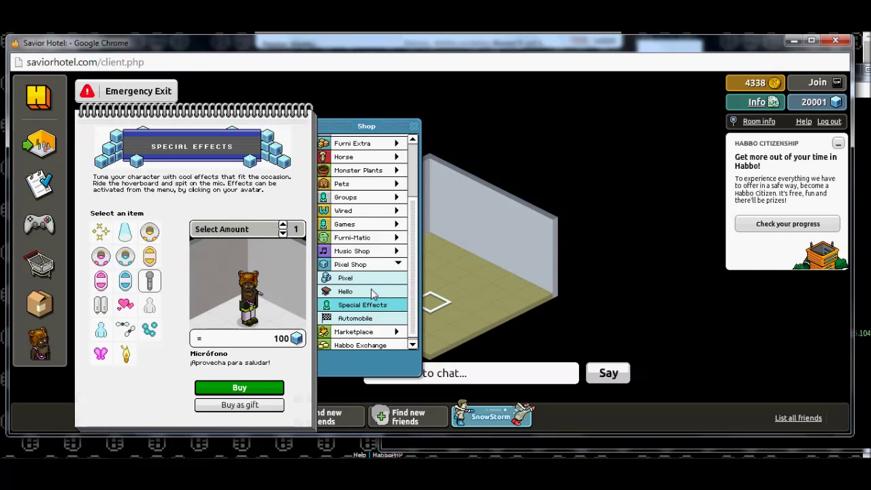
{"action": "left_click", "coordinate": [346, 292]}
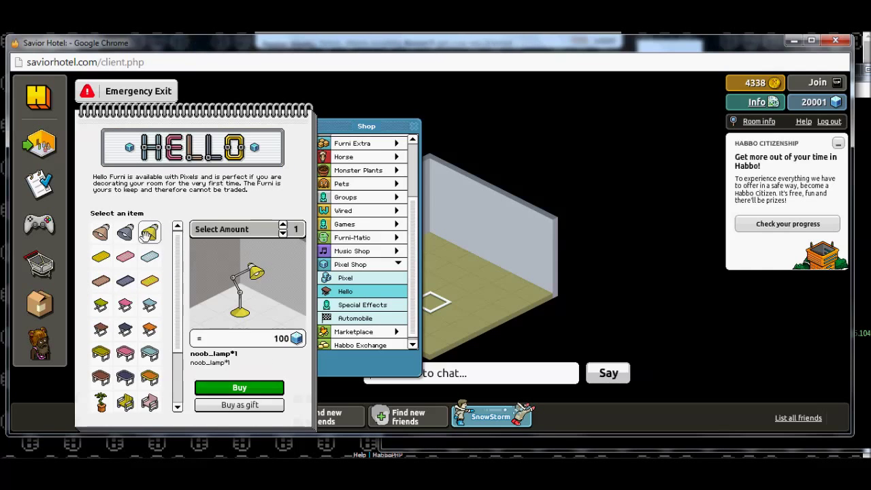
{"action": "mouse_move", "coordinate": [379, 278]}
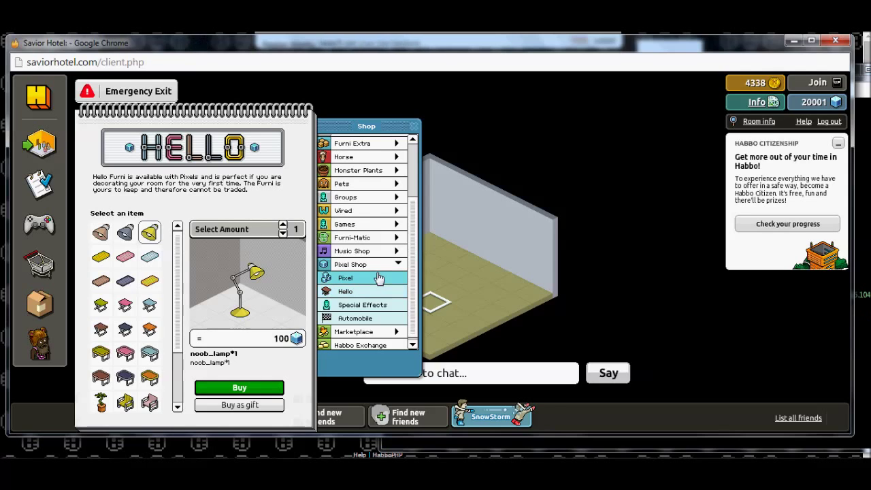
{"action": "left_click", "coordinate": [356, 305]}
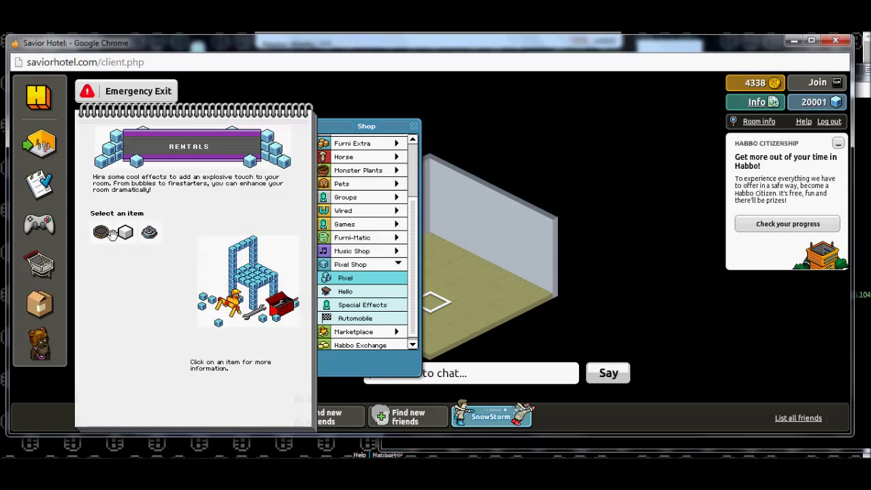
Step: Select the fx_explosion effect item, bringing up its purchase confirmation
{"action": "left_click", "coordinate": [101, 232]}
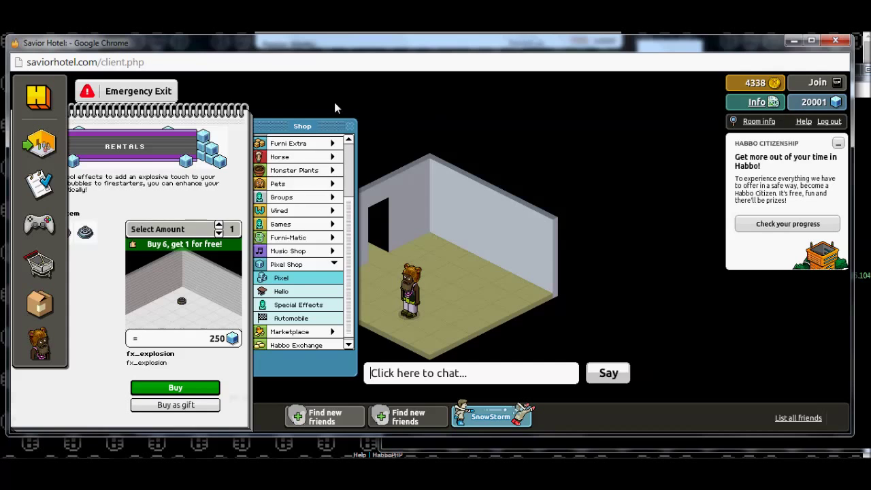
{"action": "left_click_drag", "start_coordinate": [302, 126], "coordinate": [310, 123]}
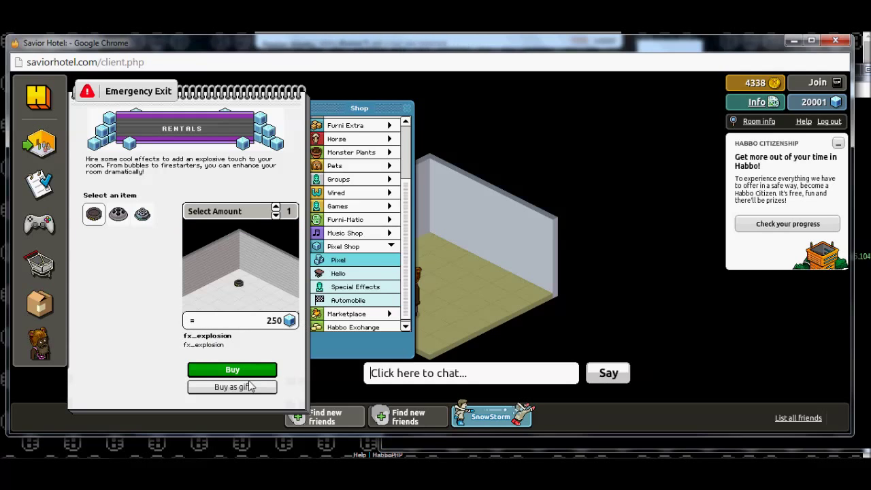
{"action": "left_click", "coordinate": [231, 371]}
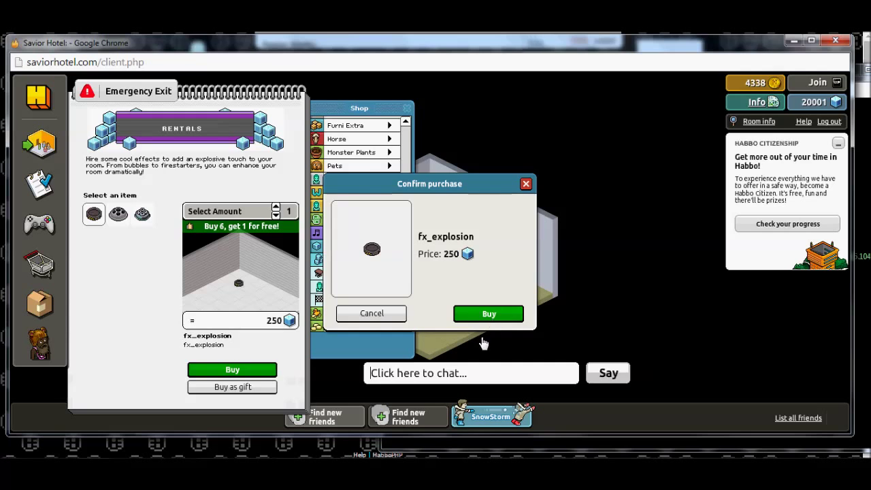
Step: Confirm buying one fx_explosion effect for 250 pixels
{"action": "left_click", "coordinate": [487, 313]}
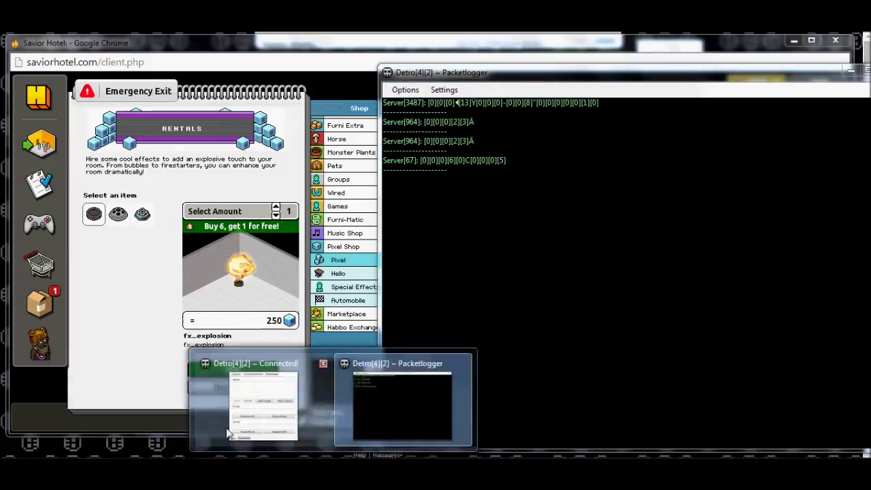
Step: Restore Detro's injection window and raise the shop amount to 2 so a second purchase packet is logged
{"action": "left_click", "coordinate": [261, 402]}
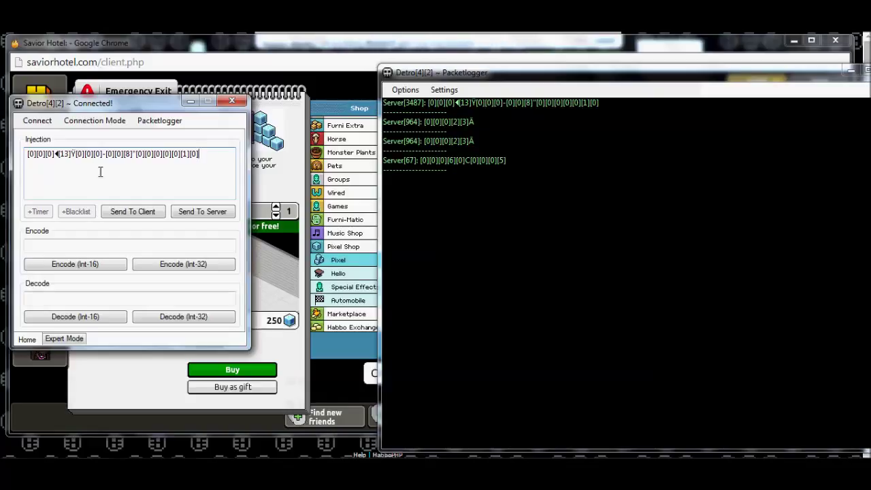
{"action": "mouse_move", "coordinate": [133, 167]}
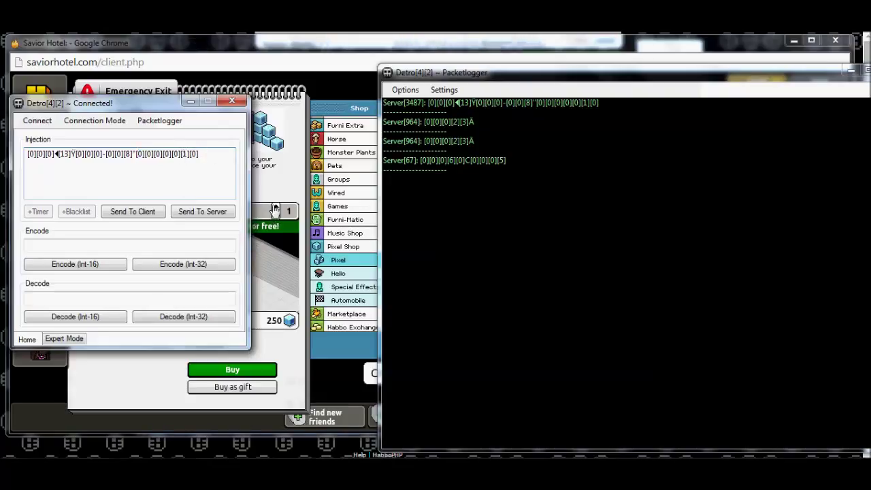
{"action": "left_click", "coordinate": [232, 371]}
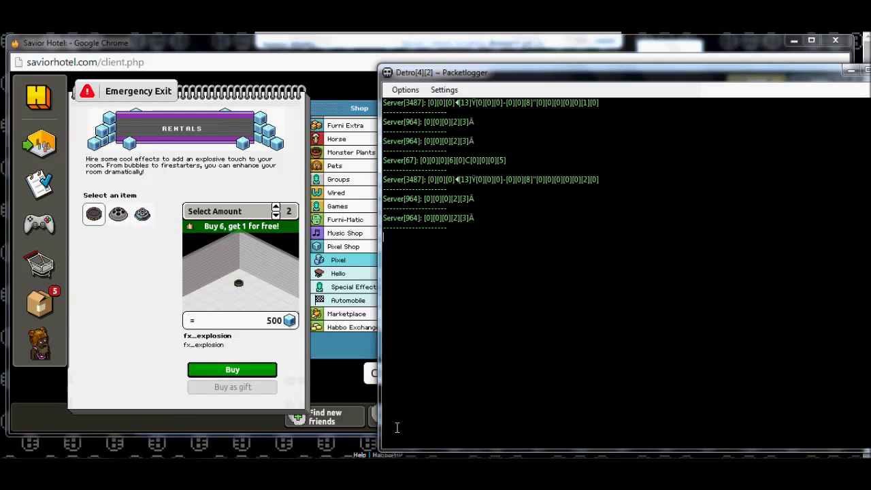
{"action": "mouse_move", "coordinate": [589, 191]}
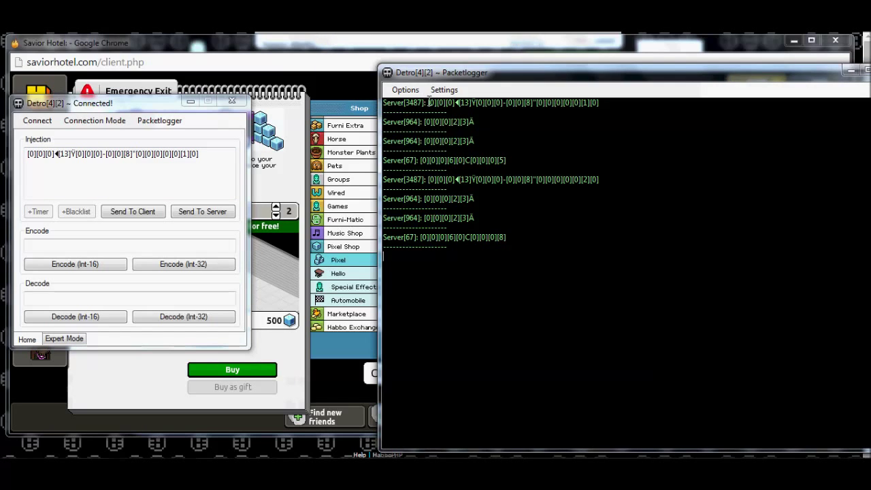
Step: Load the logged fx_explosion packet into the injection field, edit its trailing amount digits, and reset the shop amount to 1
{"action": "left_click", "coordinate": [490, 104]}
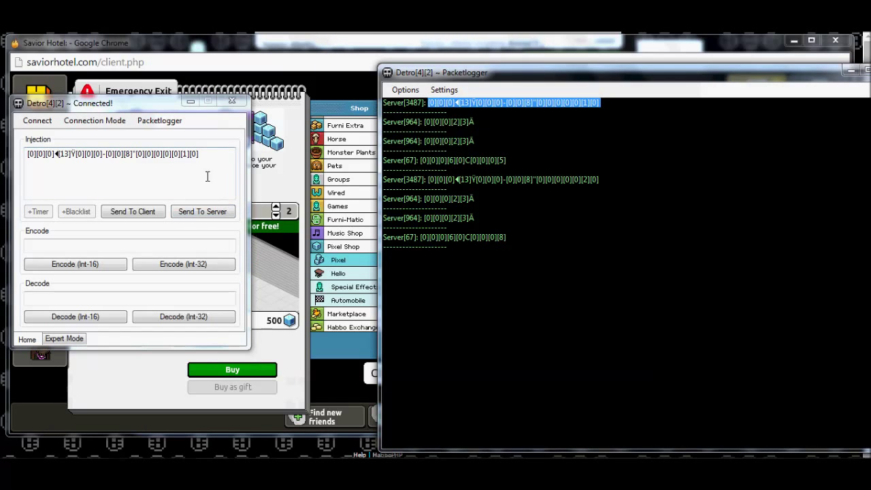
{"action": "triple_click", "coordinate": [111, 152]}
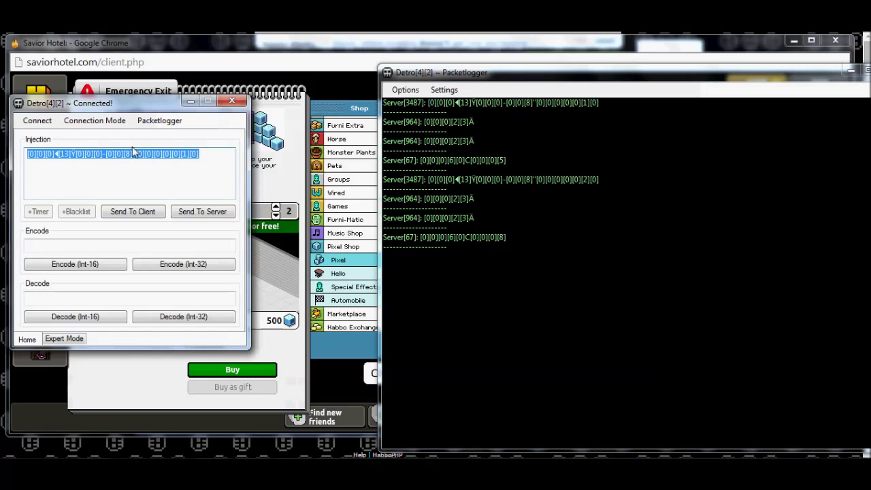
{"action": "left_click", "coordinate": [136, 153]}
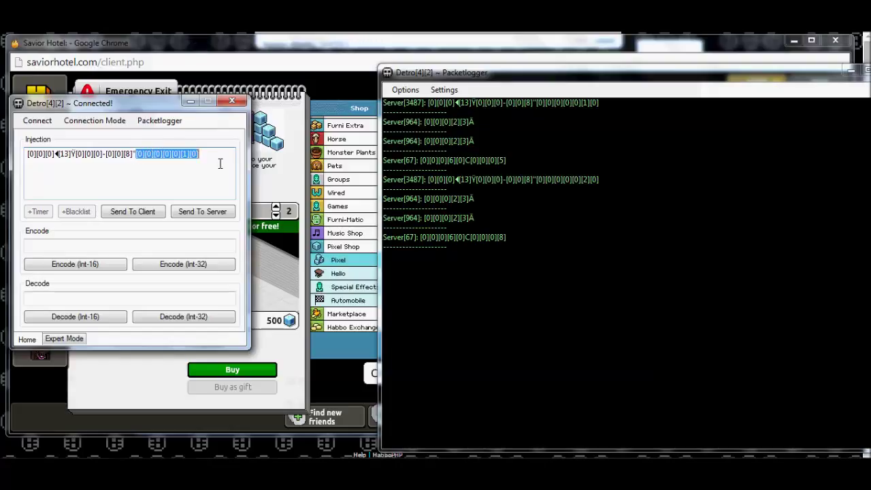
{"action": "left_click", "coordinate": [142, 154]}
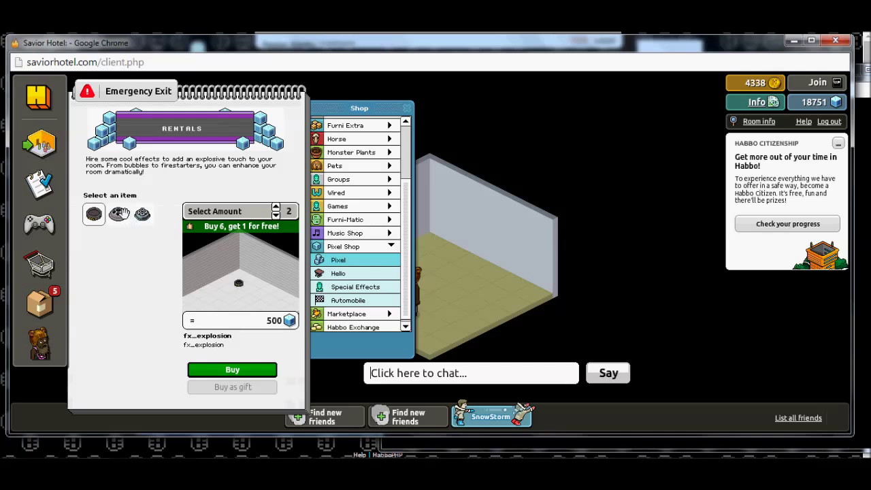
{"action": "left_click", "coordinate": [117, 213]}
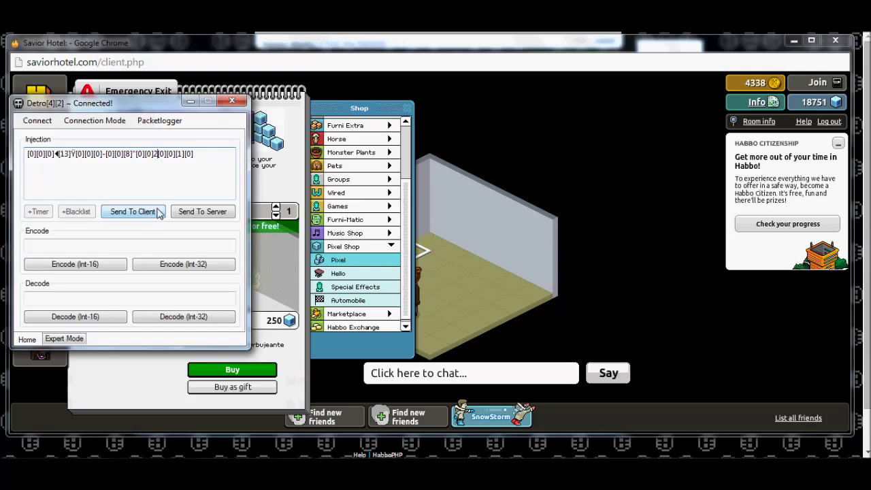
{"action": "mouse_move", "coordinate": [203, 212]}
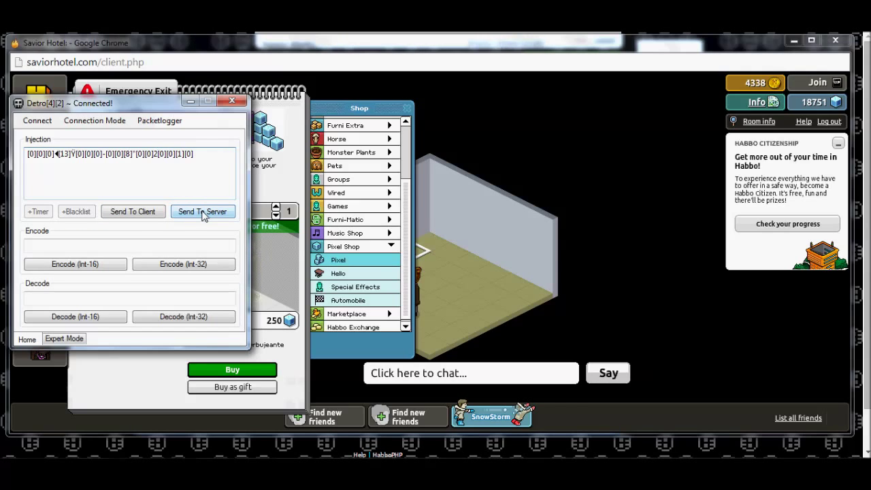
Step: Send the edited packet to the server, then check the inventory's Wall items with pixels at 18224255
{"action": "left_click", "coordinate": [202, 213]}
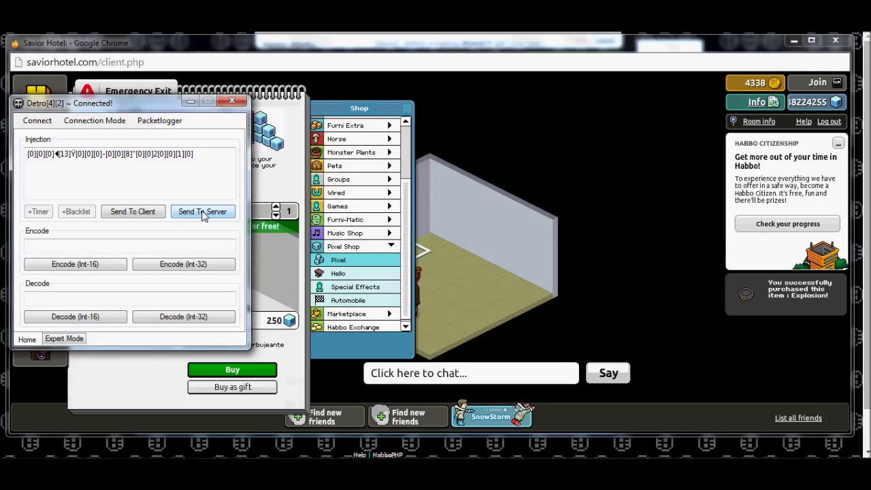
{"action": "left_click", "coordinate": [202, 211]}
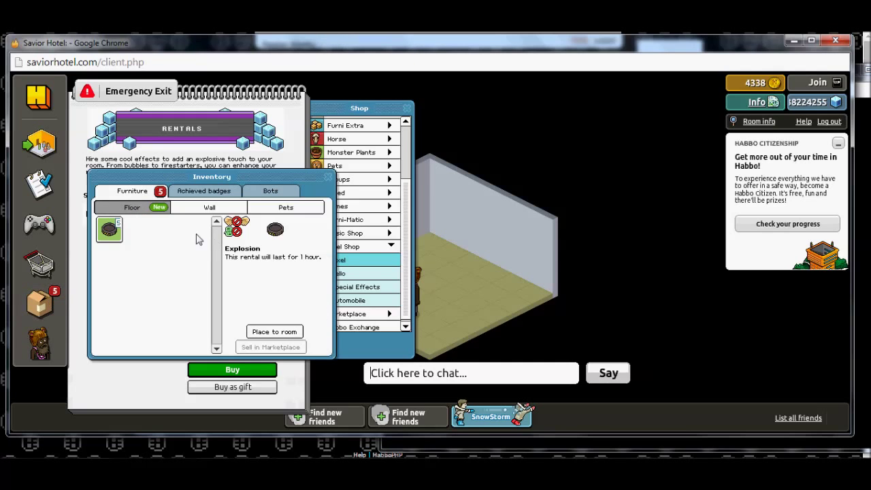
{"action": "left_click", "coordinate": [275, 333]}
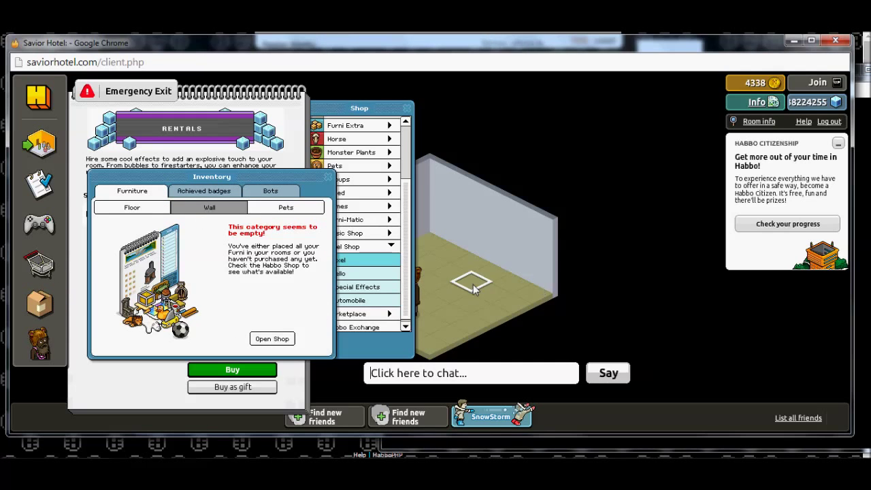
Step: Close the hotel client, relaunch it from the website, close the blank window and enter Savior again
{"action": "left_click", "coordinate": [131, 207]}
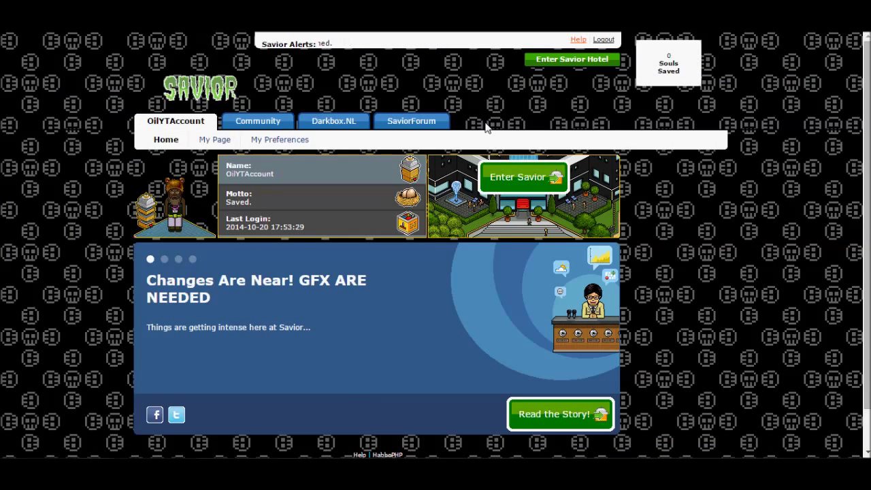
{"action": "left_click", "coordinate": [522, 177]}
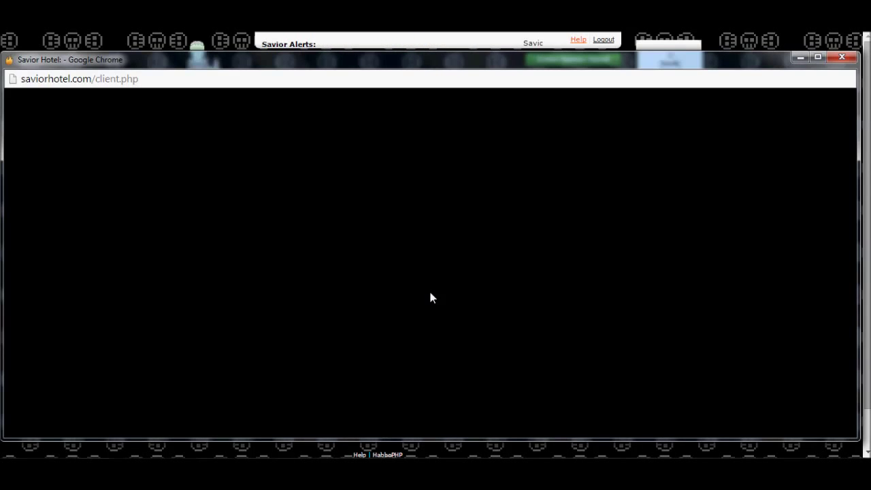
{"action": "mouse_move", "coordinate": [299, 430]}
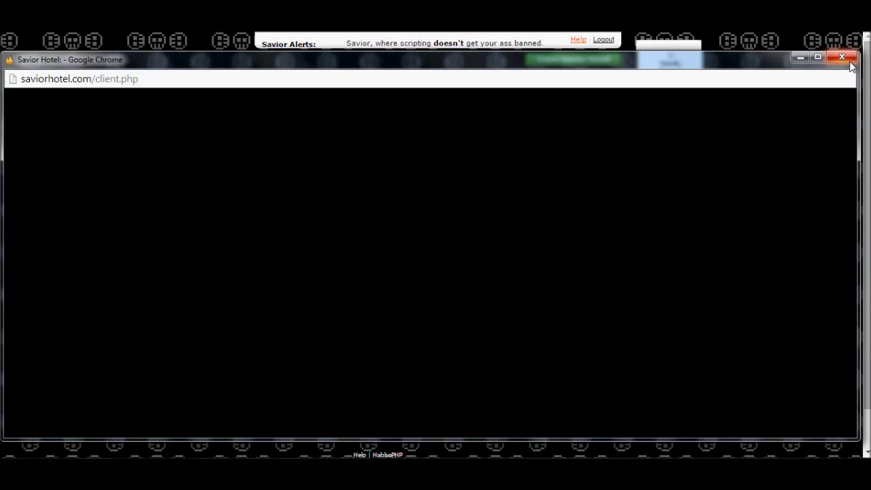
{"action": "mouse_move", "coordinate": [841, 57]}
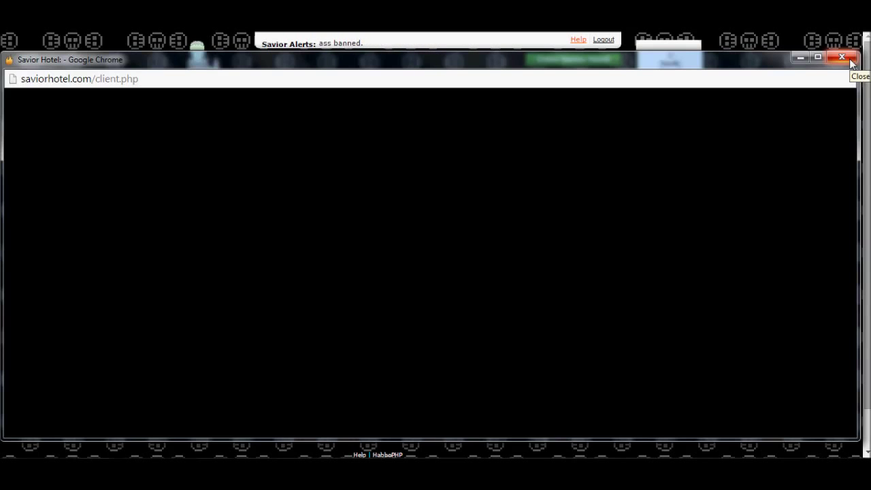
{"action": "left_click", "coordinate": [842, 58]}
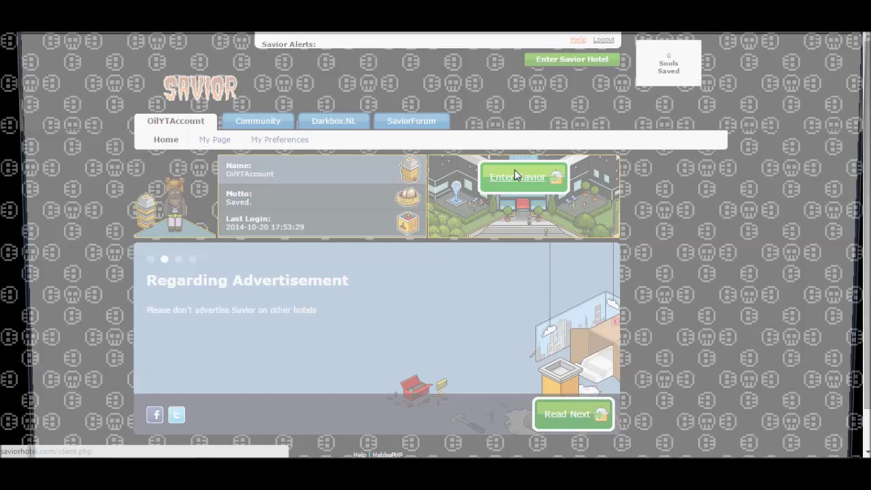
{"action": "left_click", "coordinate": [524, 177]}
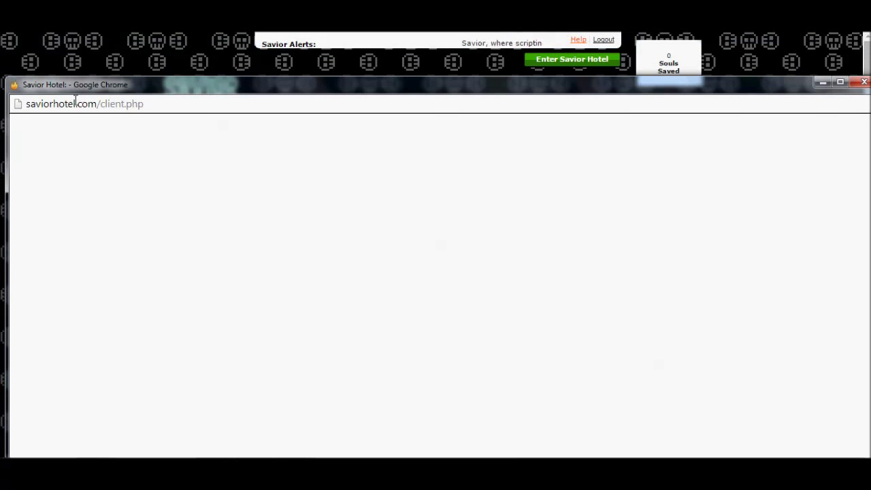
Step: Dismiss the Habbo Hotel 'Unexpected error' message, returning to the website home page
{"action": "left_click", "coordinate": [572, 60]}
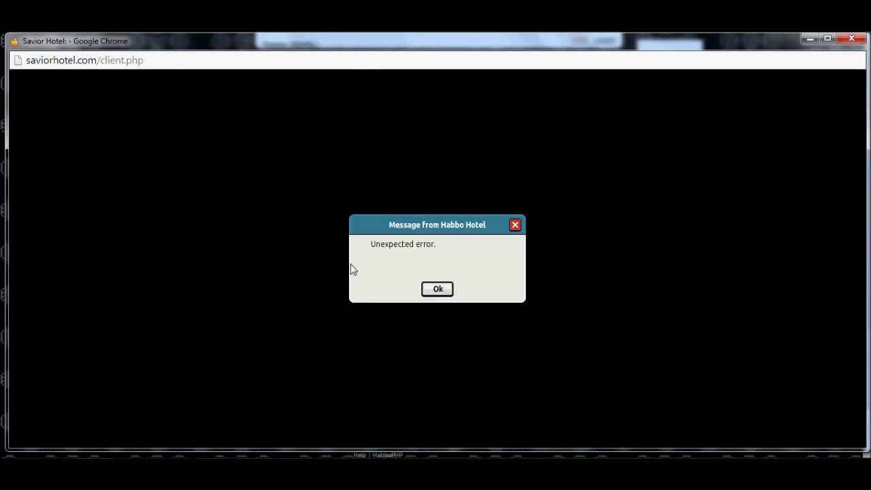
{"action": "mouse_move", "coordinate": [437, 288]}
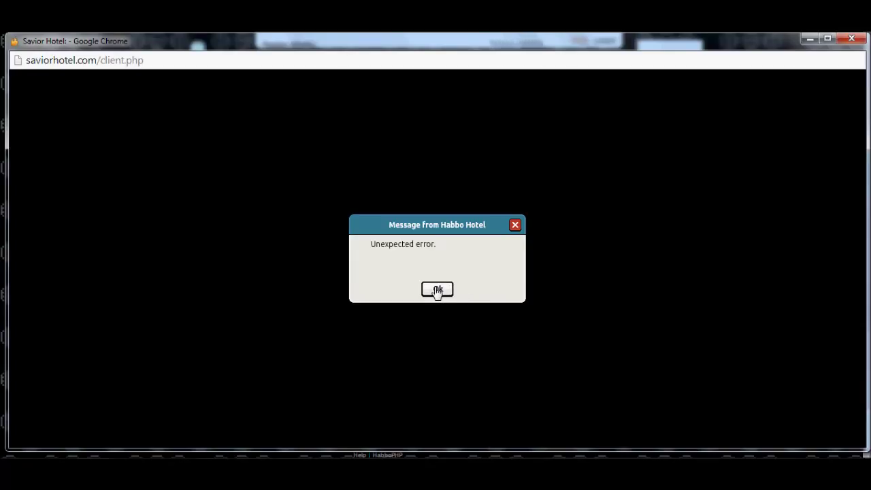
{"action": "left_click", "coordinate": [437, 288]}
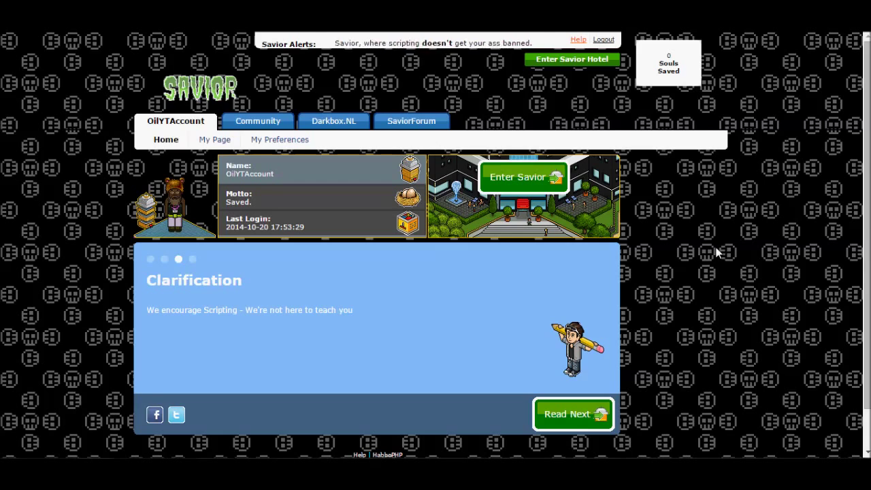
Step: Enter Savior Hotel from the website and go to the home room with the 18224257 pixel balance intact
{"action": "left_click", "coordinate": [574, 414]}
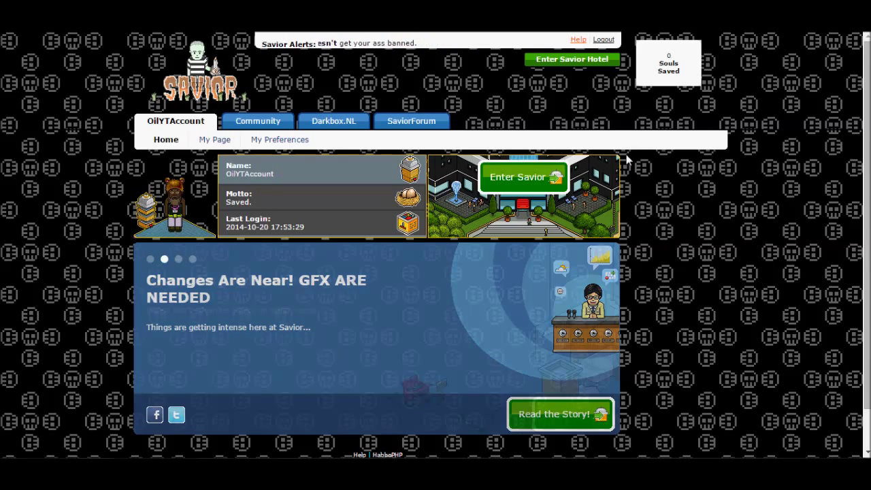
{"action": "left_click", "coordinate": [559, 414]}
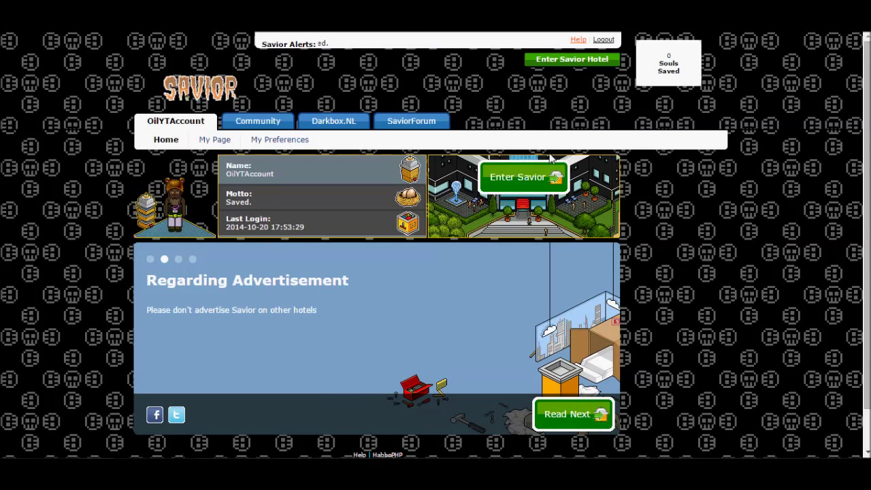
{"action": "left_click", "coordinate": [523, 177]}
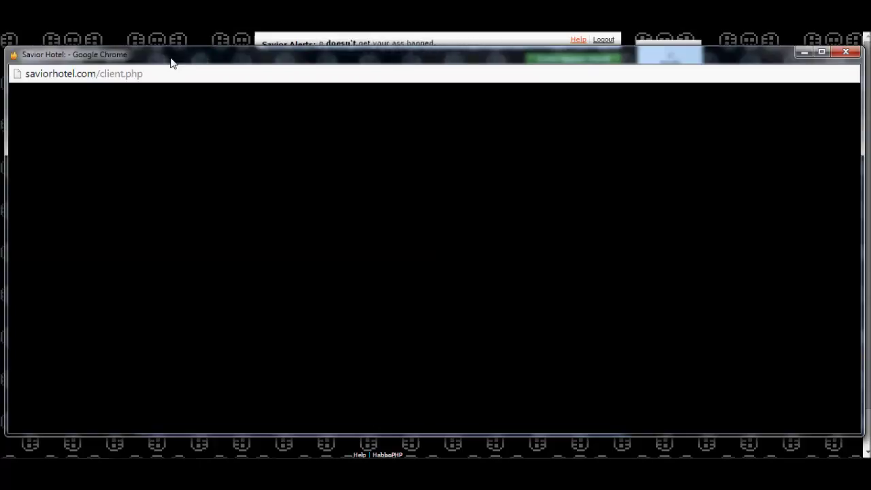
{"action": "mouse_move", "coordinate": [460, 280]}
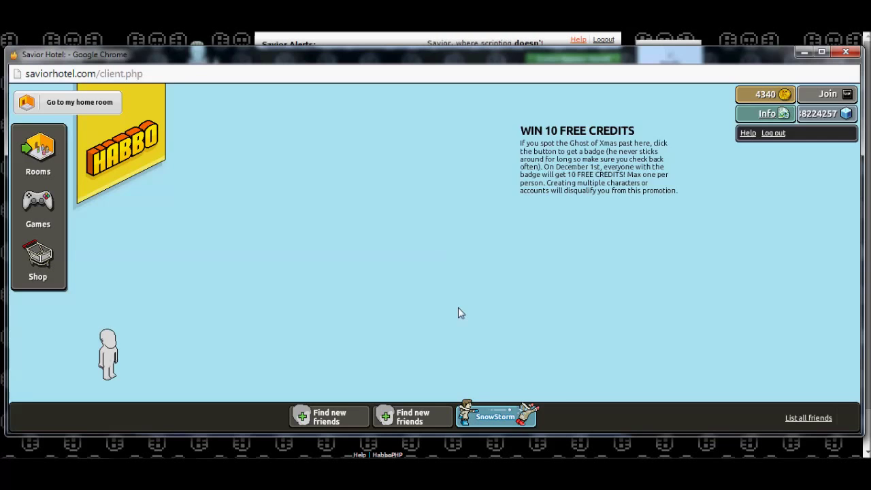
{"action": "left_click", "coordinate": [38, 152]}
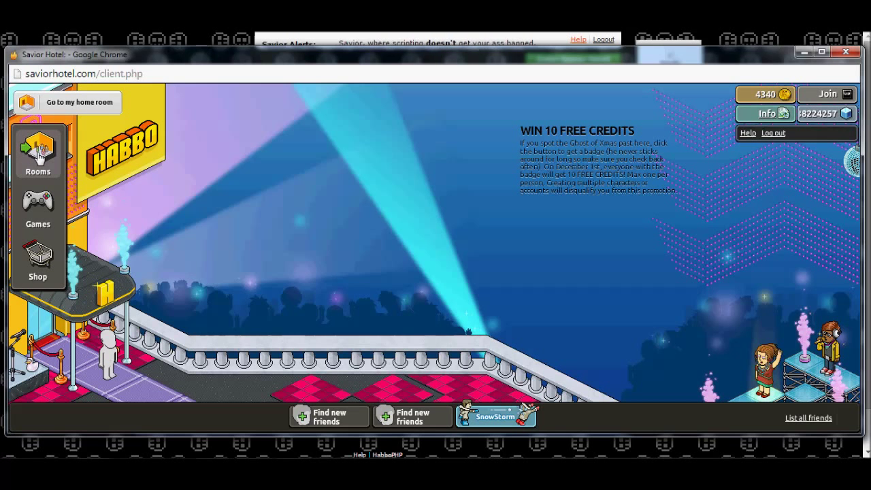
{"action": "left_click", "coordinate": [38, 153]}
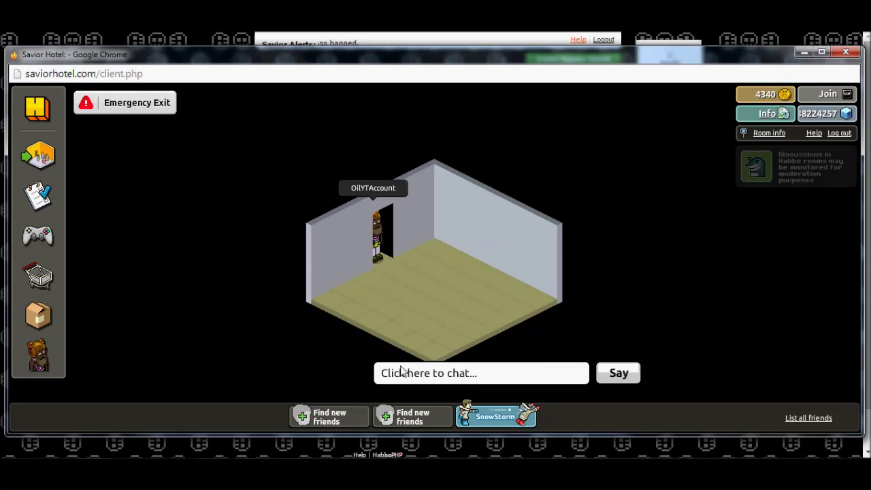
Step: Send the :empty chat command to clear the whole inventory
{"action": "left_click", "coordinate": [481, 374]}
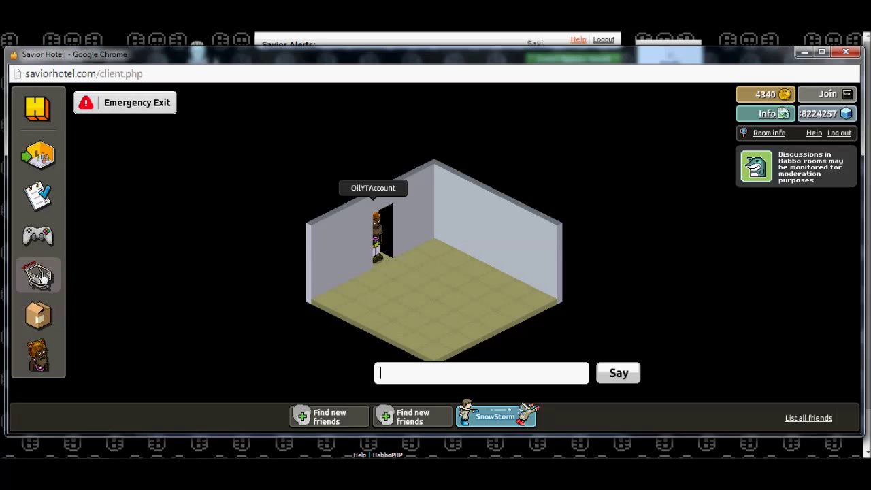
{"action": "mouse_move", "coordinate": [38, 315]}
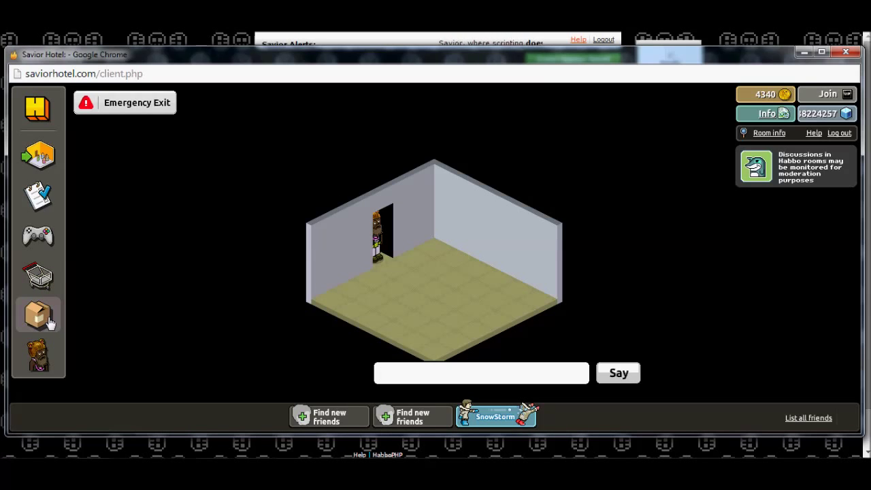
{"action": "left_click", "coordinate": [480, 373]}
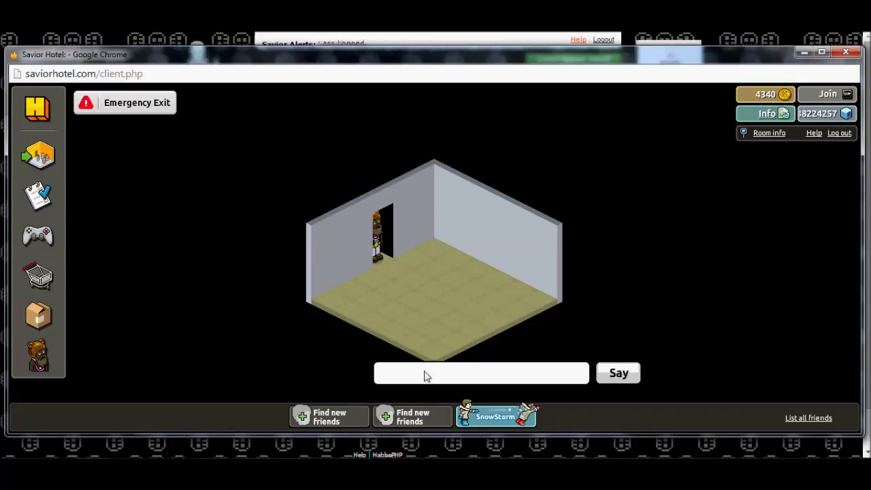
{"action": "left_click", "coordinate": [482, 373]}
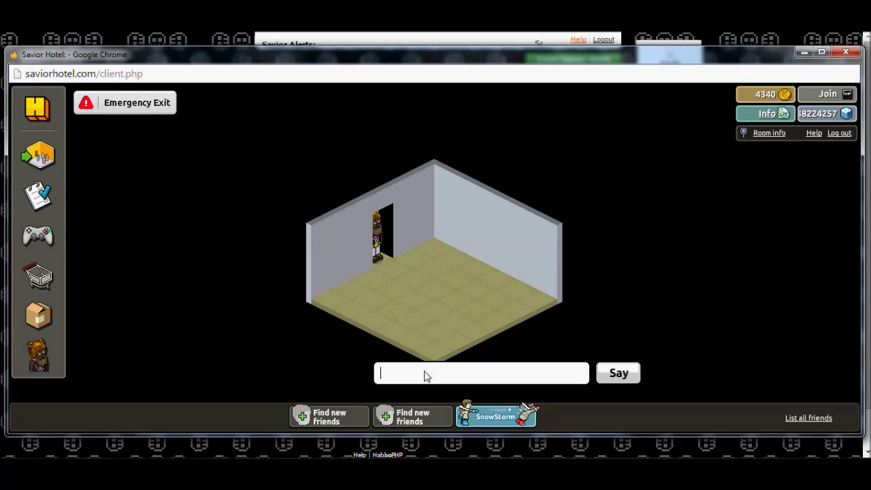
{"action": "type", "text": ":"}
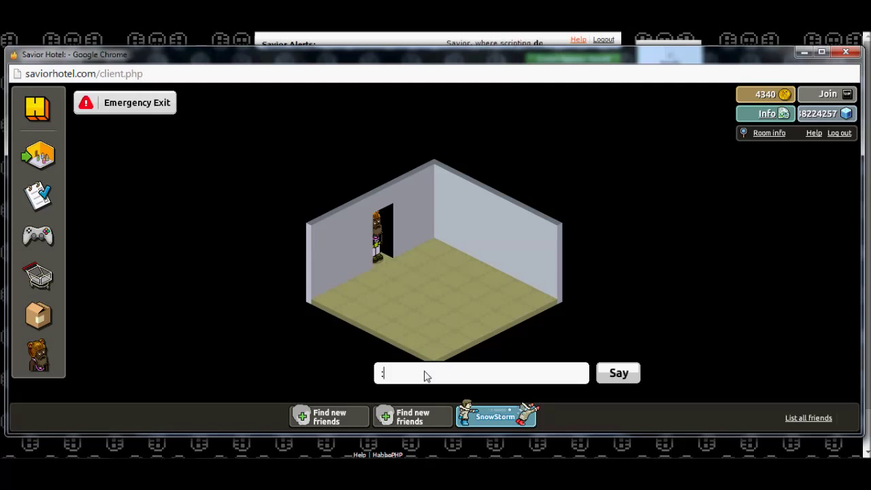
{"action": "type", "text": "empt"}
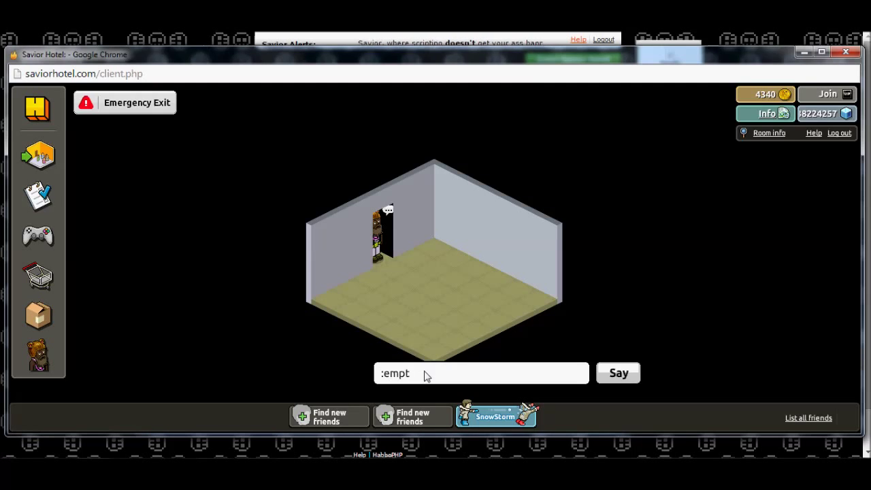
{"action": "type", "text": "y"}
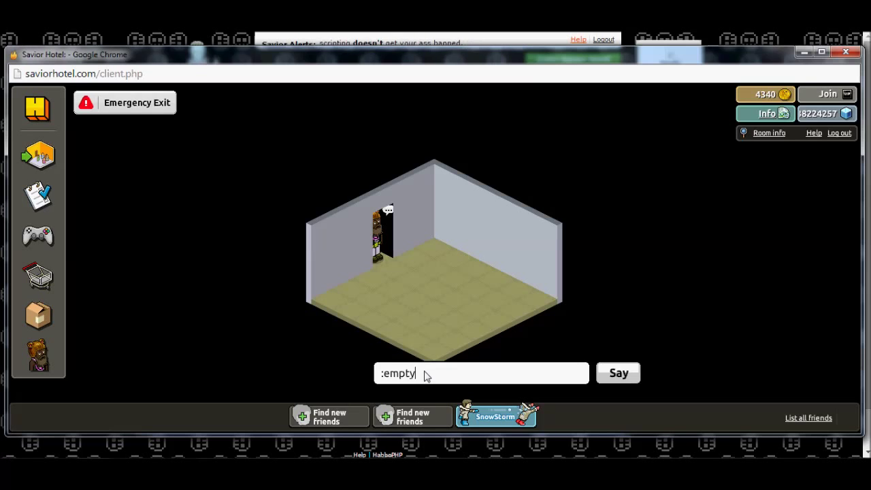
{"action": "left_click", "coordinate": [617, 373]}
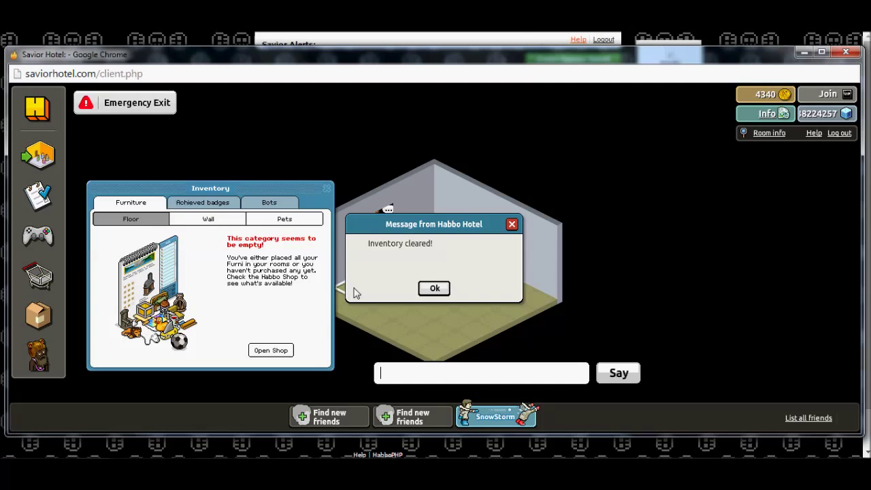
Step: Dismiss the Inventory cleared message and reopen the inventory to verify it is empty
{"action": "left_click", "coordinate": [434, 289]}
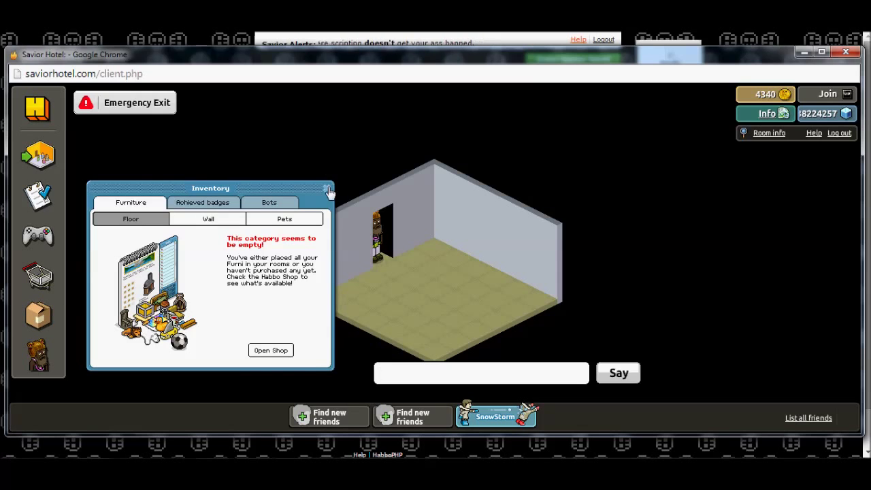
{"action": "left_click", "coordinate": [329, 190]}
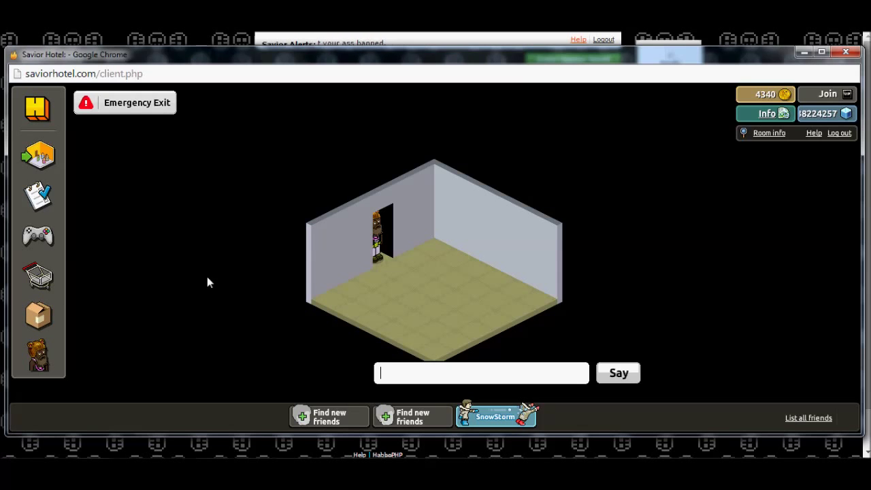
{"action": "left_click", "coordinate": [38, 276]}
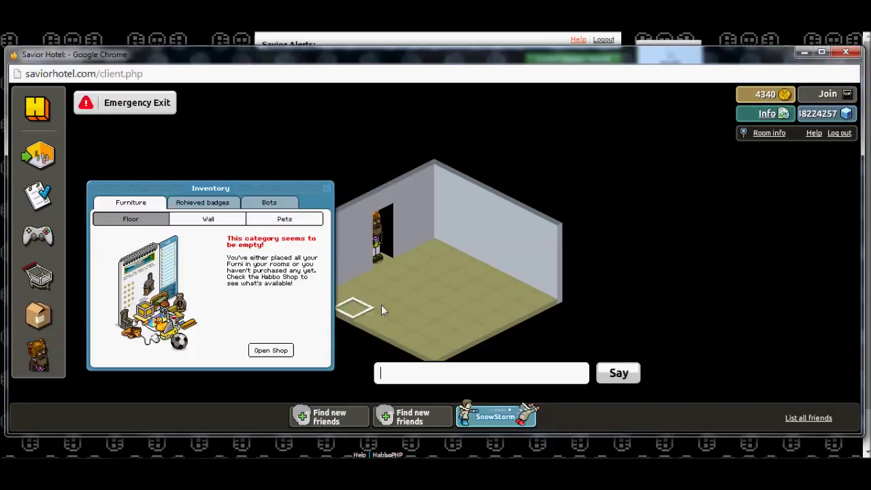
Step: Close the empty inventory, walk the avatar toward the front of the room, and bring up the shop catalogue
{"action": "left_click", "coordinate": [327, 188]}
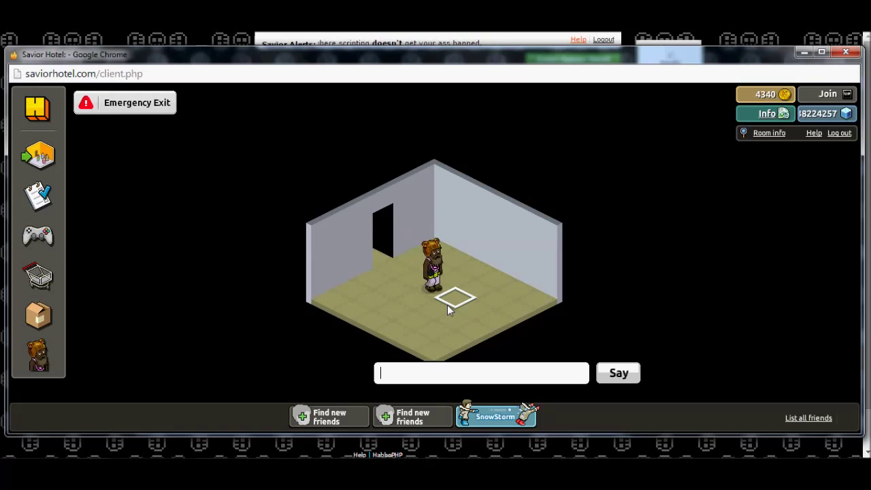
{"action": "left_click", "coordinate": [456, 298]}
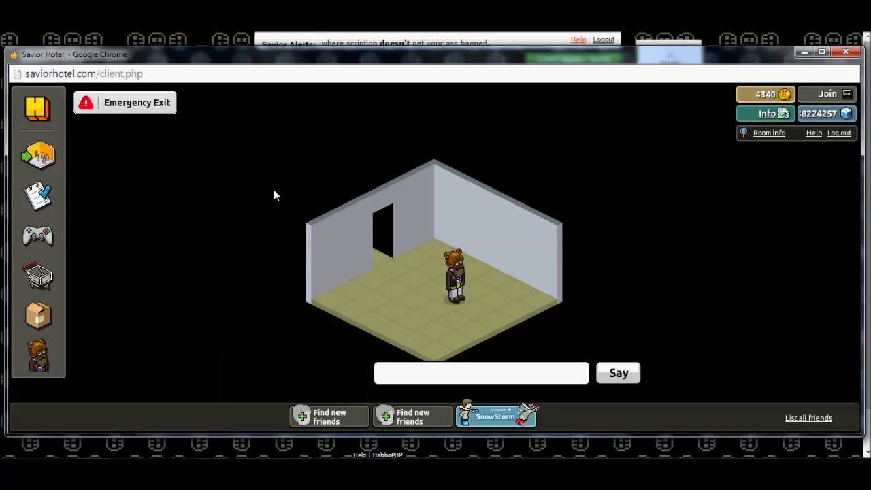
{"action": "left_click", "coordinate": [482, 373]}
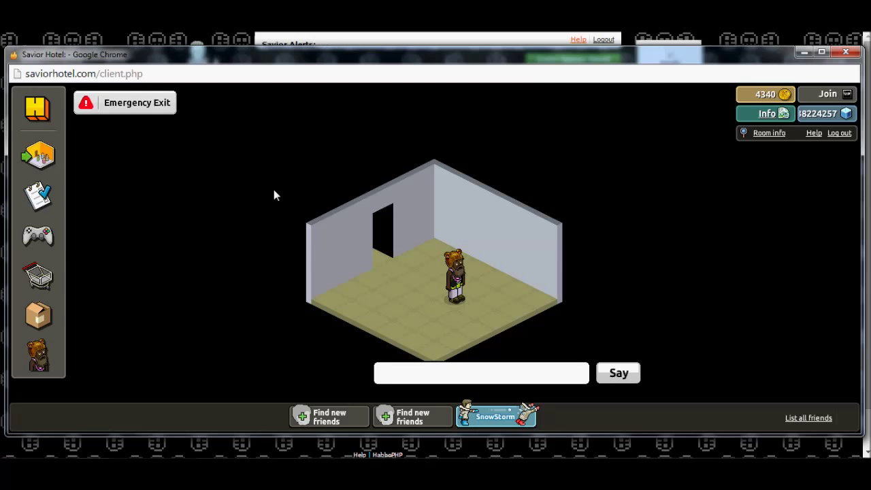
{"action": "left_click", "coordinate": [482, 373]}
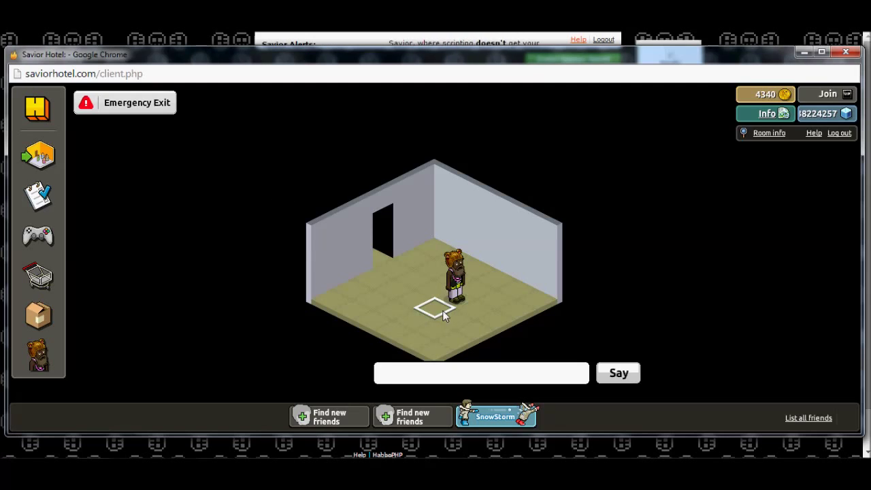
{"action": "left_click", "coordinate": [435, 330]}
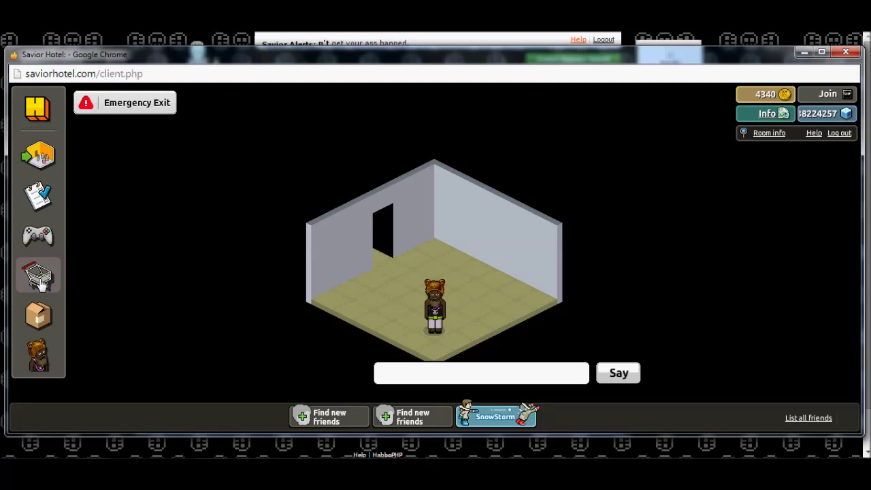
{"action": "left_click", "coordinate": [38, 276]}
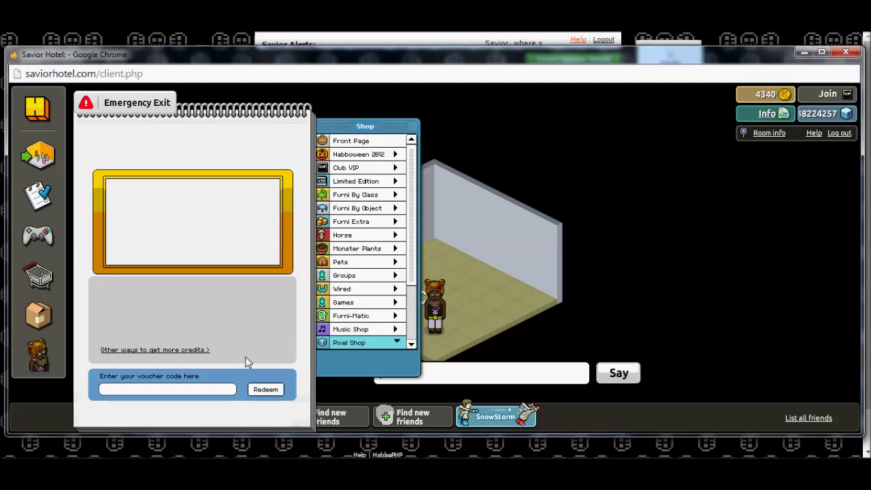
Step: Navigate the Pixel Shop category to the Automobile effects page
{"action": "left_click", "coordinate": [349, 343]}
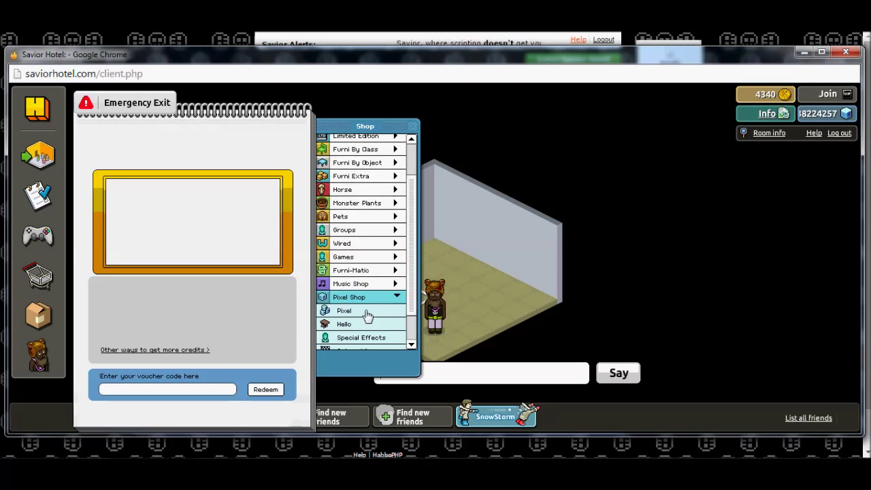
{"action": "left_click", "coordinate": [343, 311]}
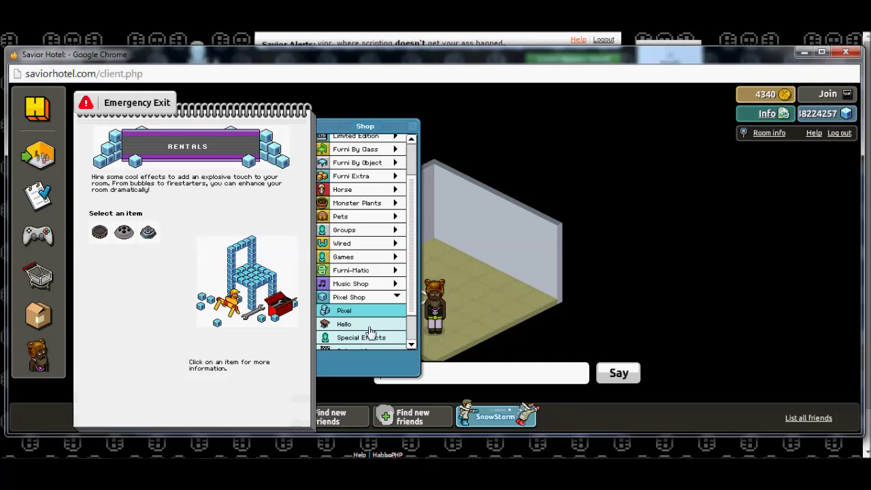
{"action": "left_click", "coordinate": [360, 337]}
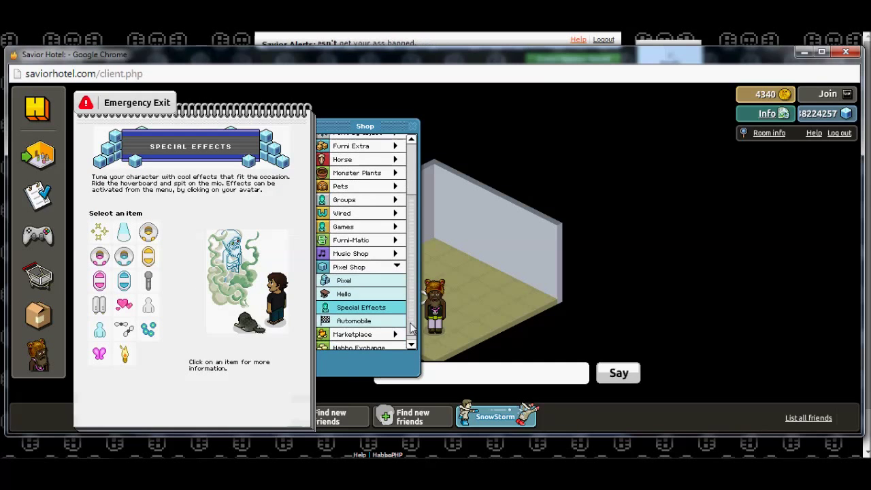
{"action": "left_click", "coordinate": [354, 321]}
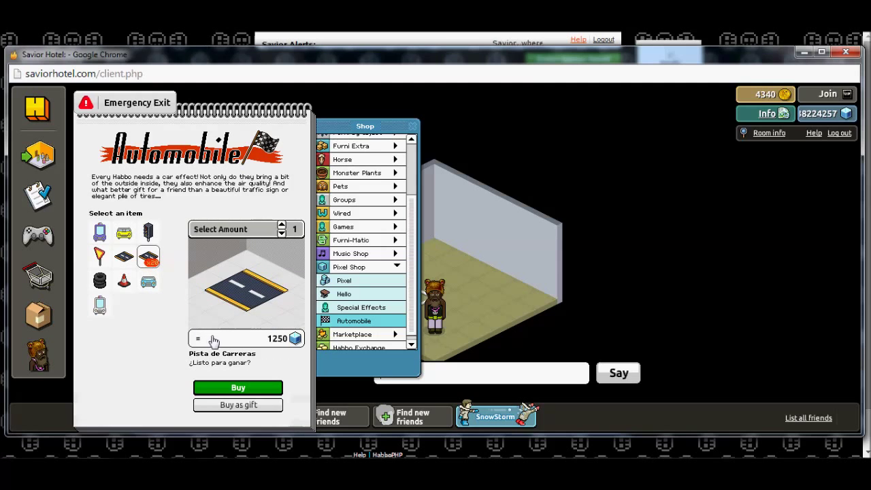
Step: Buy 100 Pista de Carreras road tiles for 83750 pixels and confirm the purchase
{"action": "left_click", "coordinate": [280, 226]}
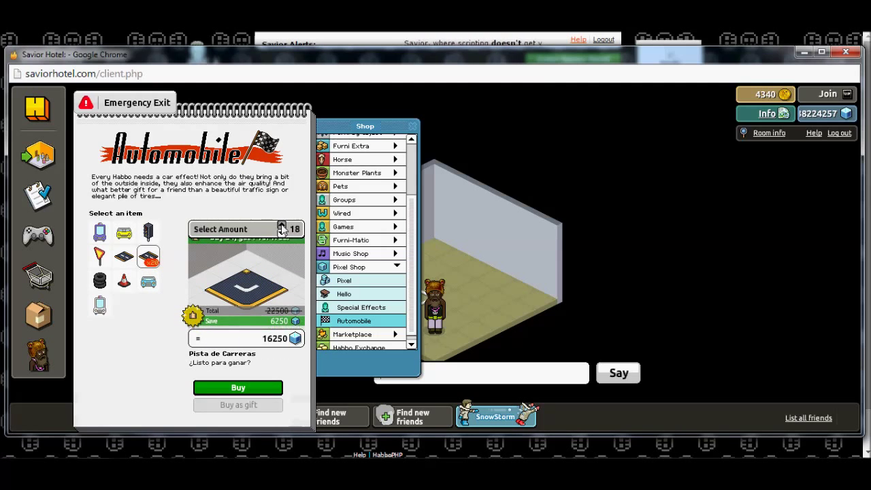
{"action": "left_click", "coordinate": [282, 226]}
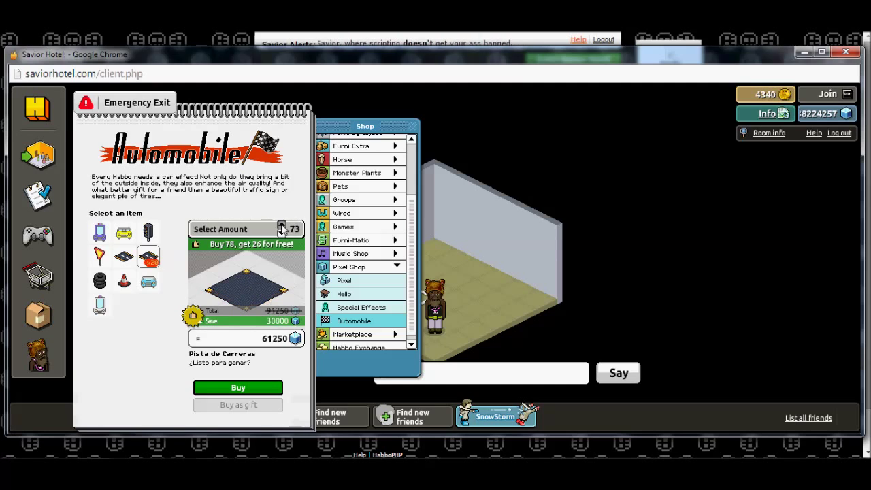
{"action": "left_click", "coordinate": [282, 226]}
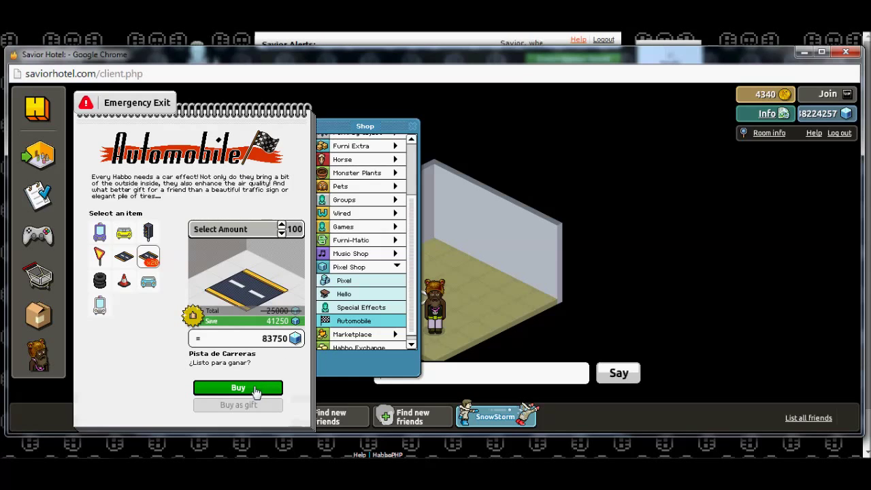
{"action": "left_click", "coordinate": [237, 387]}
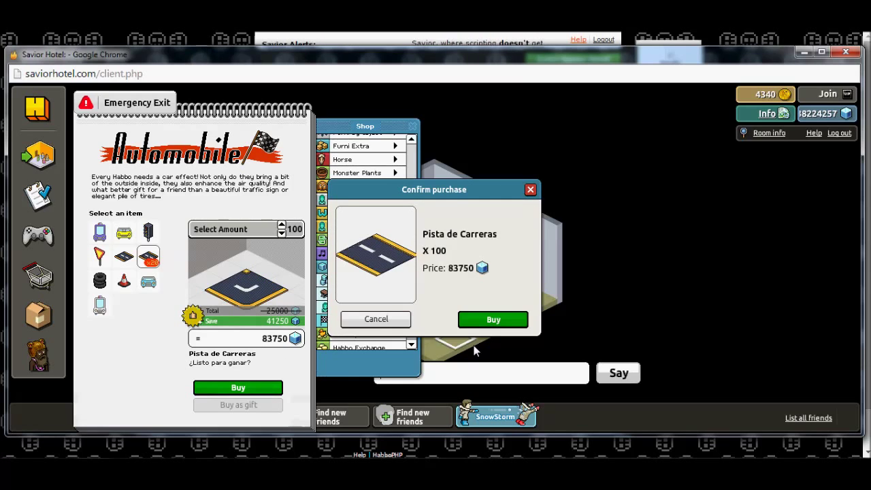
{"action": "left_click", "coordinate": [492, 319]}
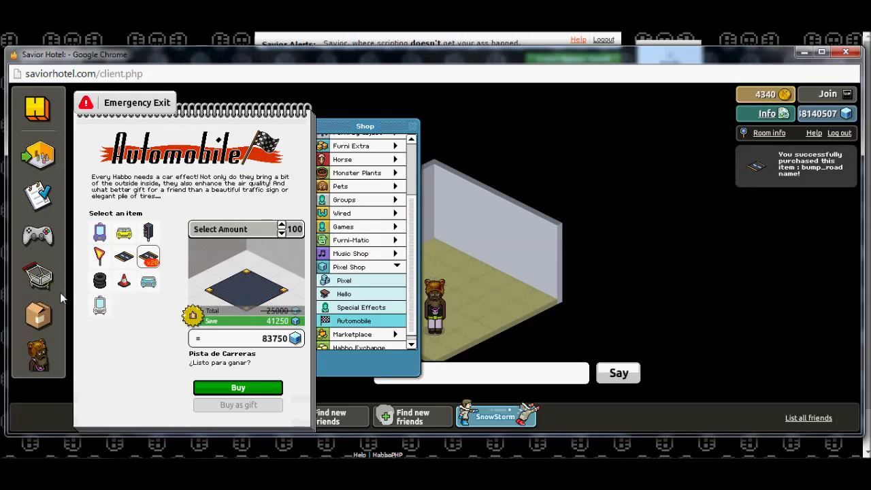
{"action": "left_click", "coordinate": [38, 313]}
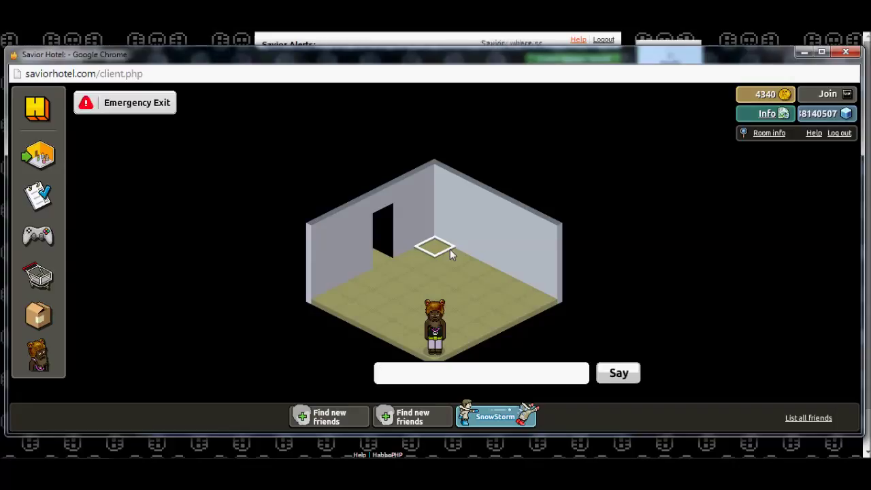
Step: Return the avatar to the home room floor with 18140507 pixels remaining
{"action": "left_click", "coordinate": [436, 289]}
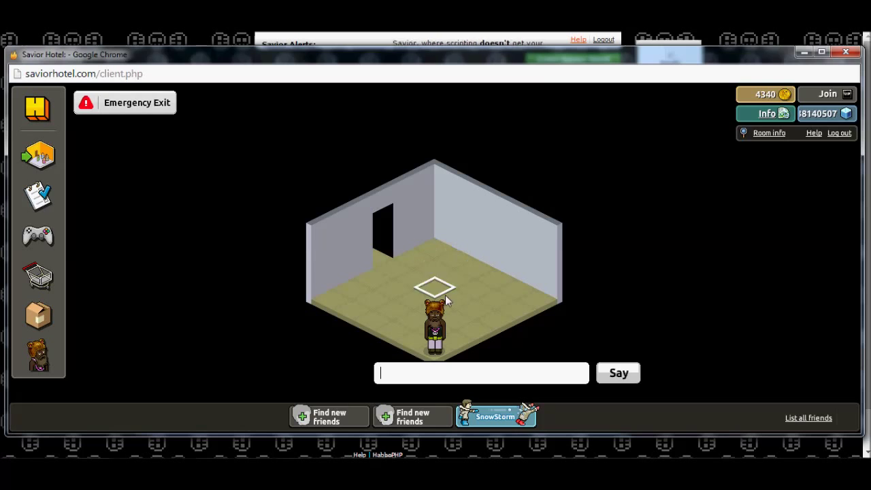